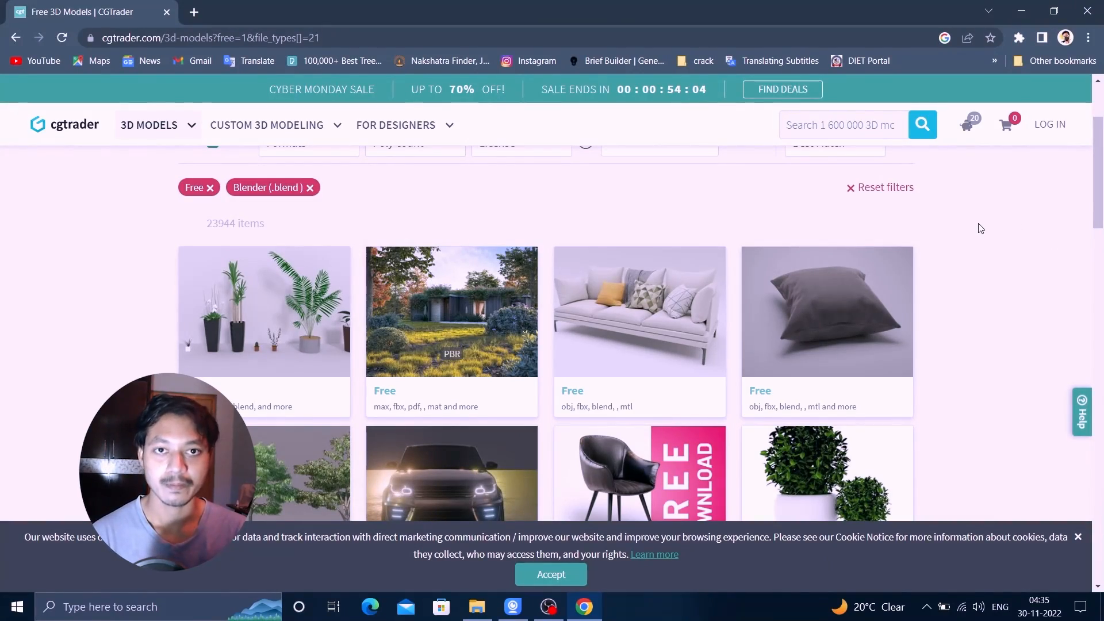
mouse_move(997, 260)
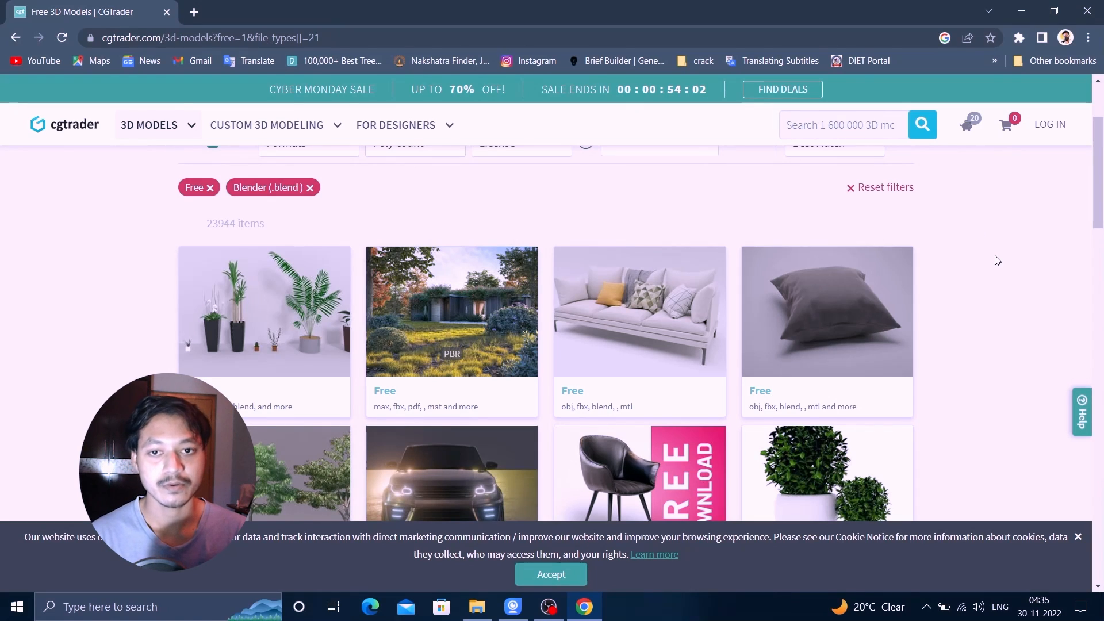
Reveal the Formats filter list showing FBX, OBJ, STL, 3ds Max, Blender and Cinema 4D
scroll("up", 3)
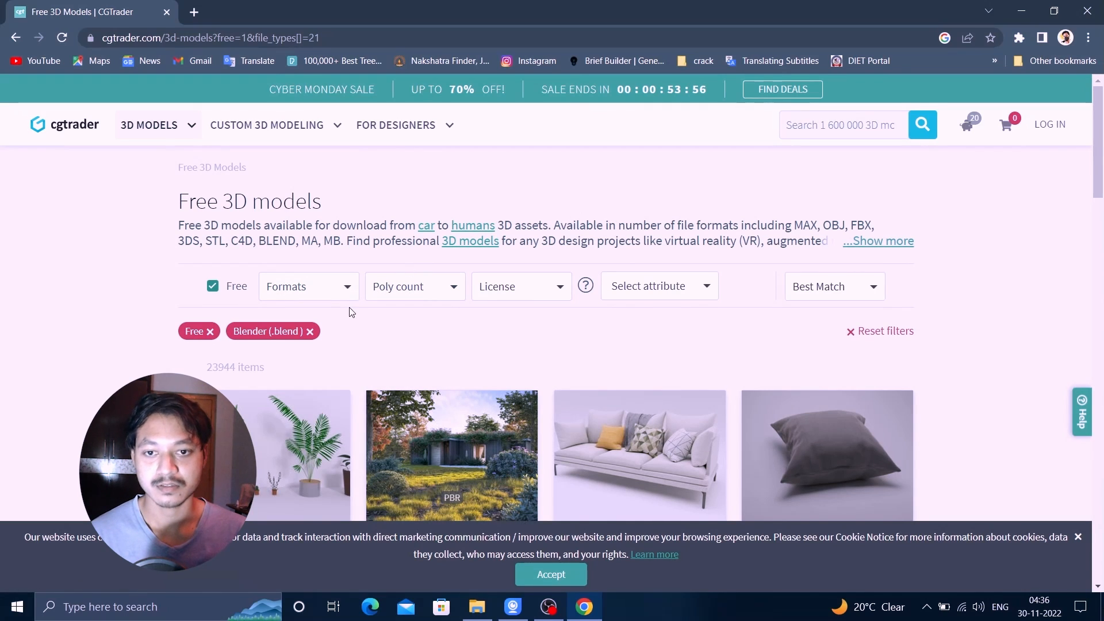
mouse_move(389, 276)
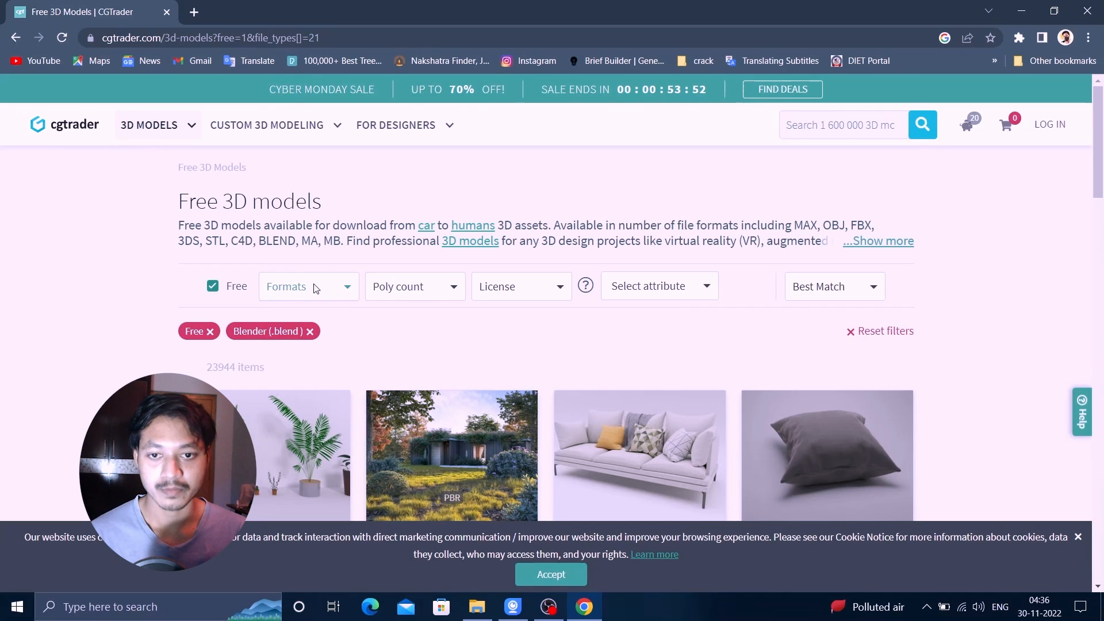
left_click(308, 286)
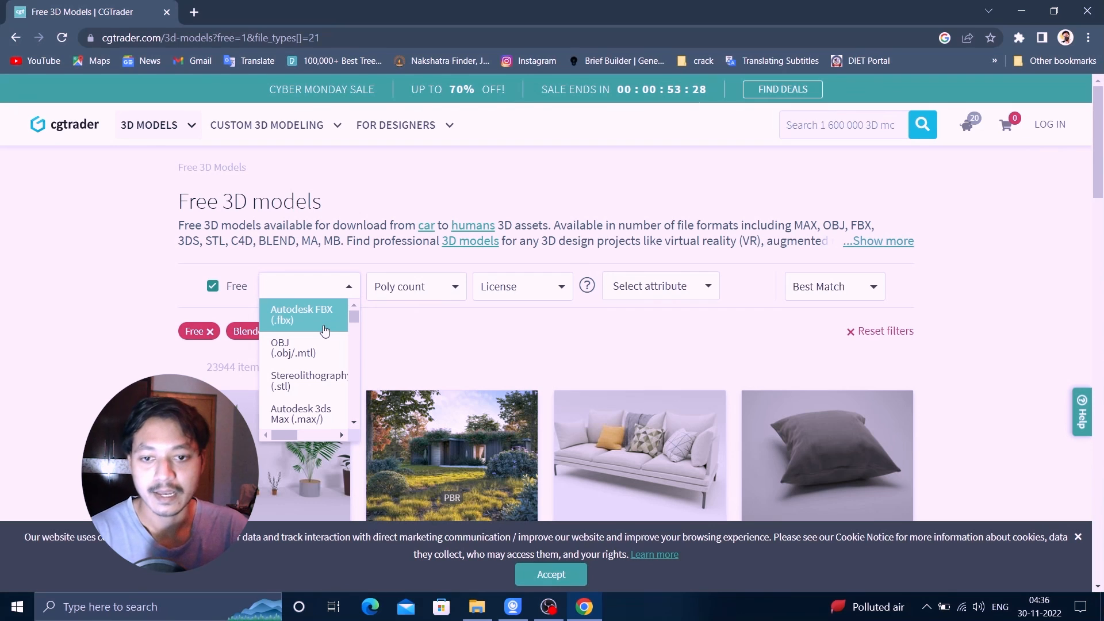
mouse_move(301, 345)
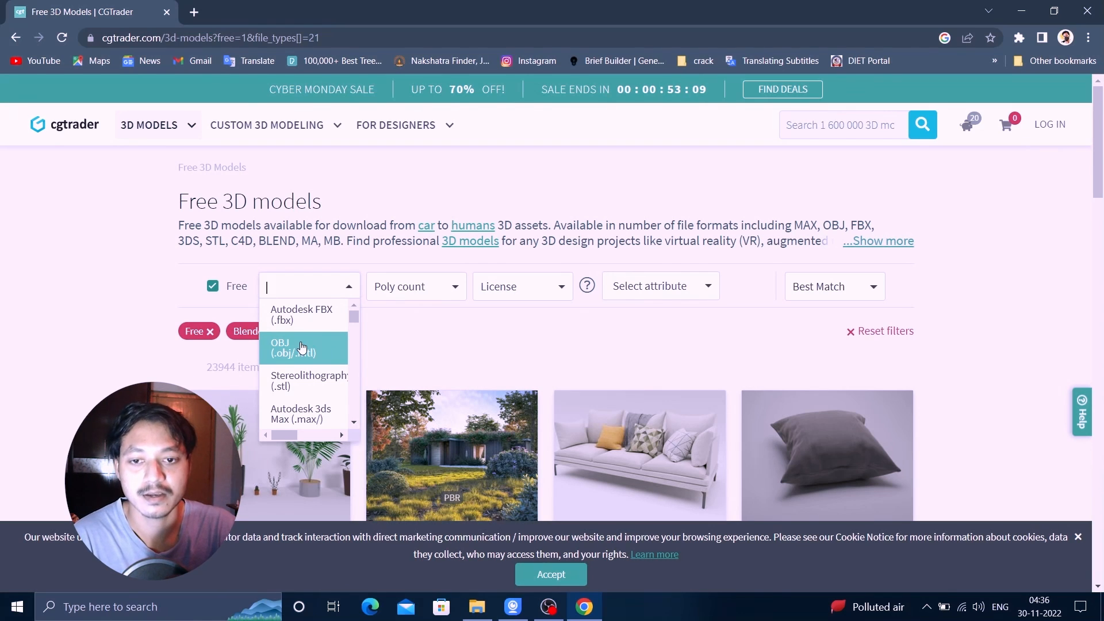
mouse_move(311, 314)
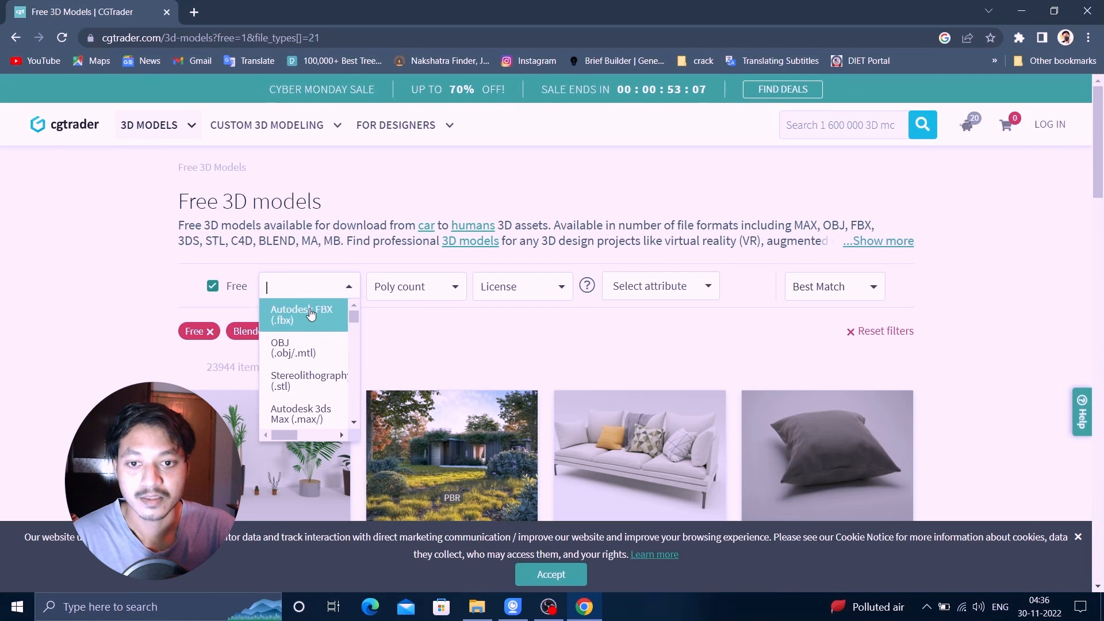
mouse_move(324, 344)
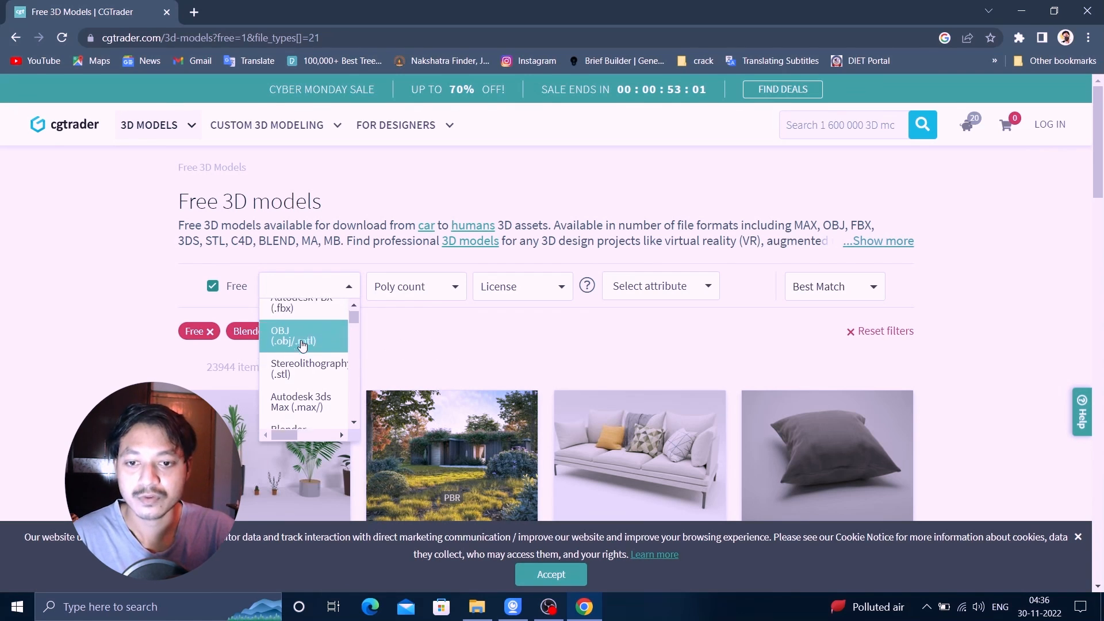
scroll("down", 3)
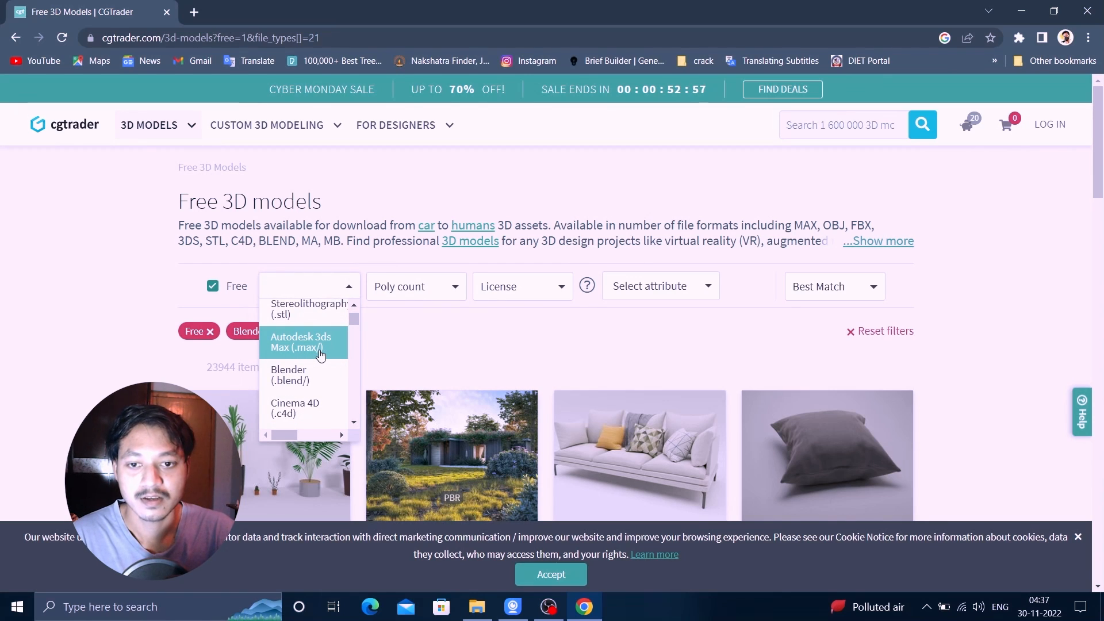
mouse_move(294, 380)
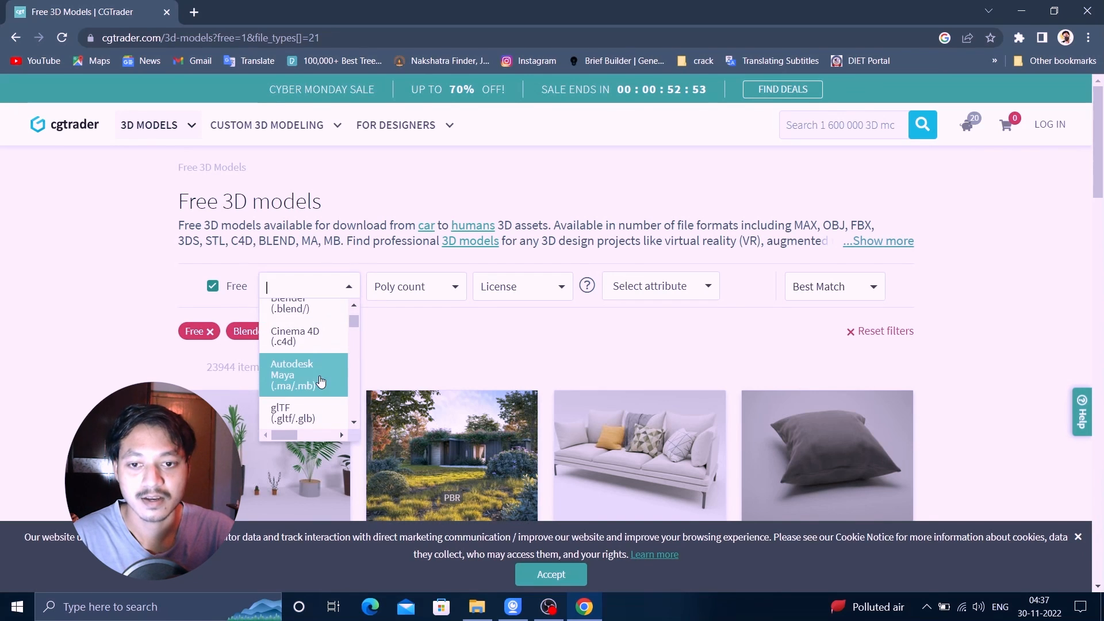
mouse_move(306, 337)
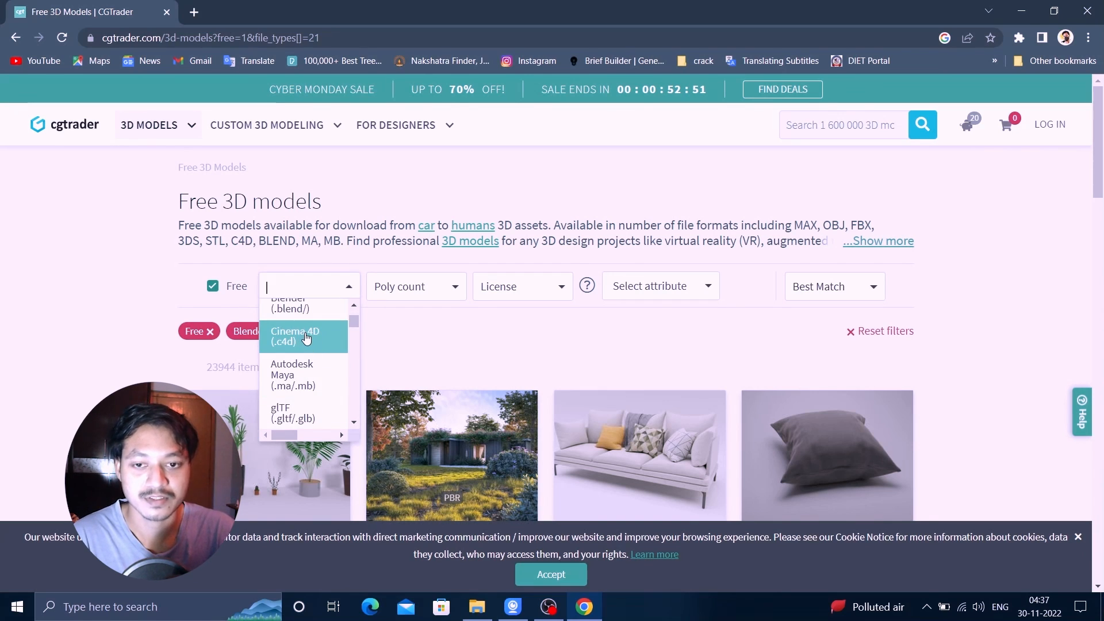
mouse_move(285, 378)
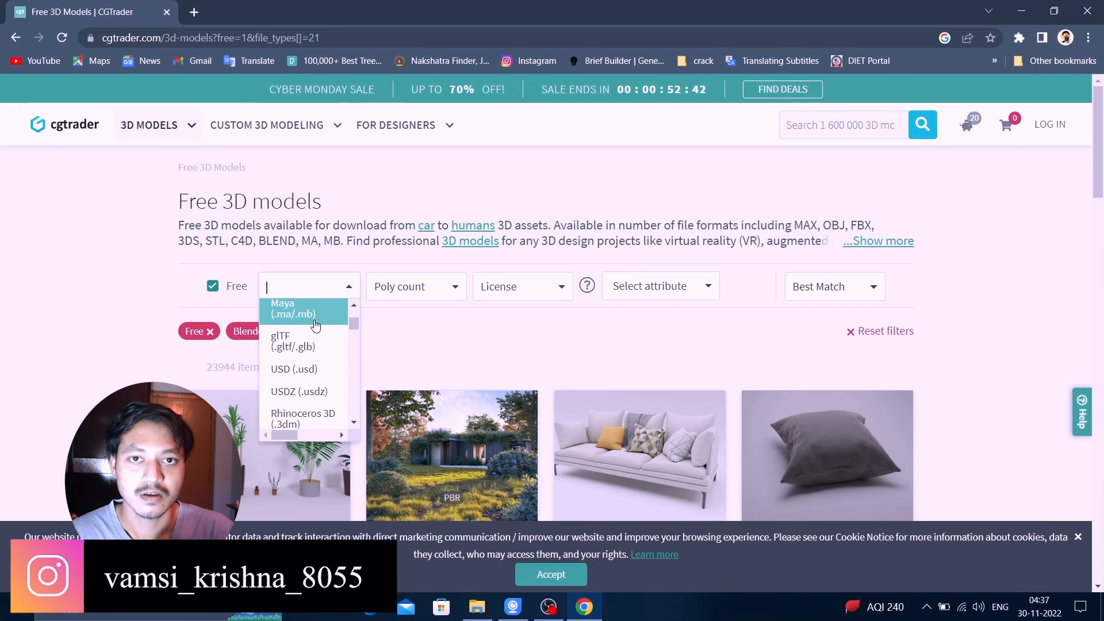
mouse_move(312, 350)
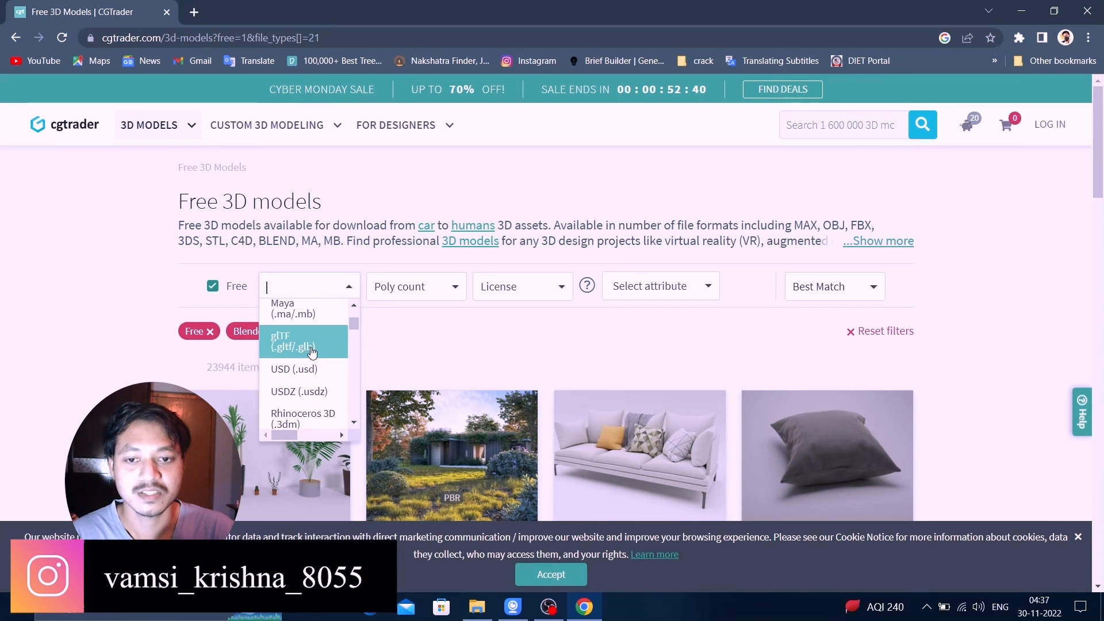
mouse_move(322, 353)
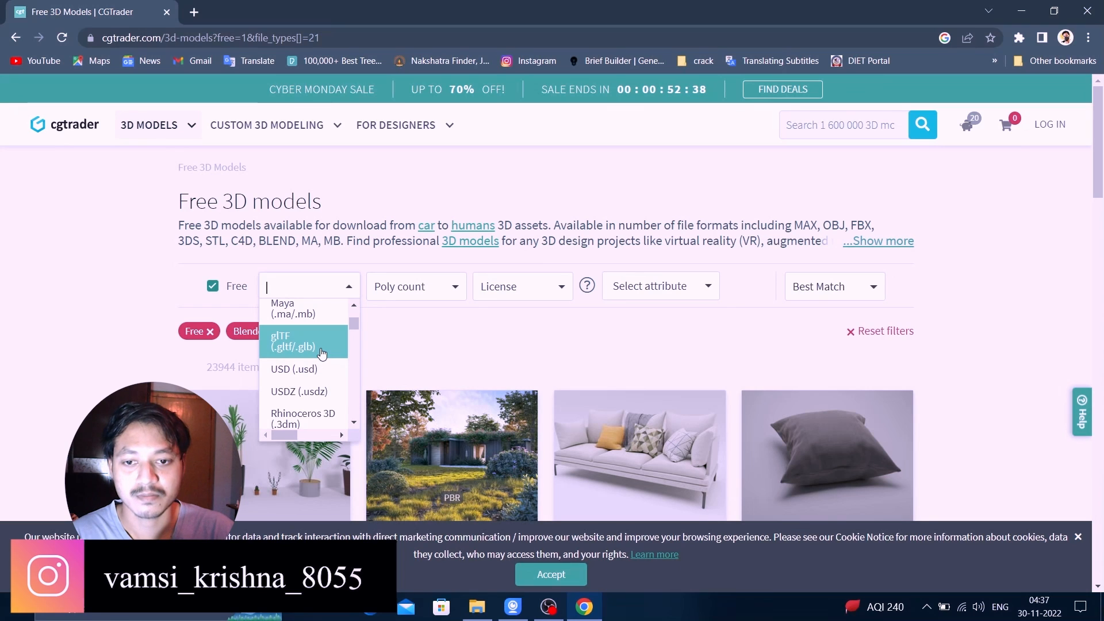
scroll("down", 3)
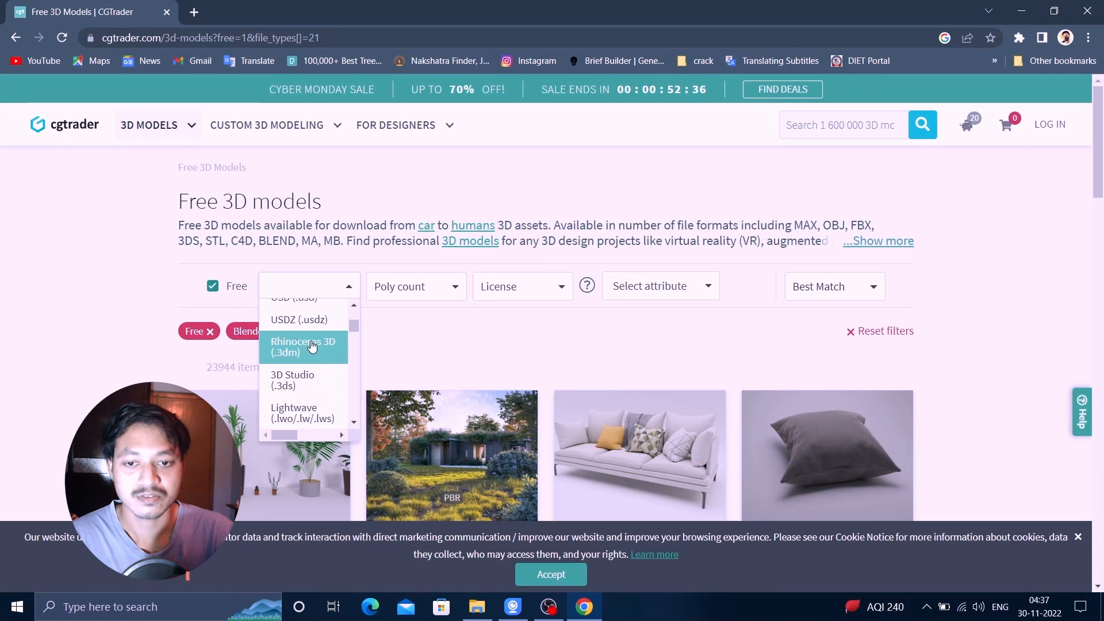
mouse_move(314, 356)
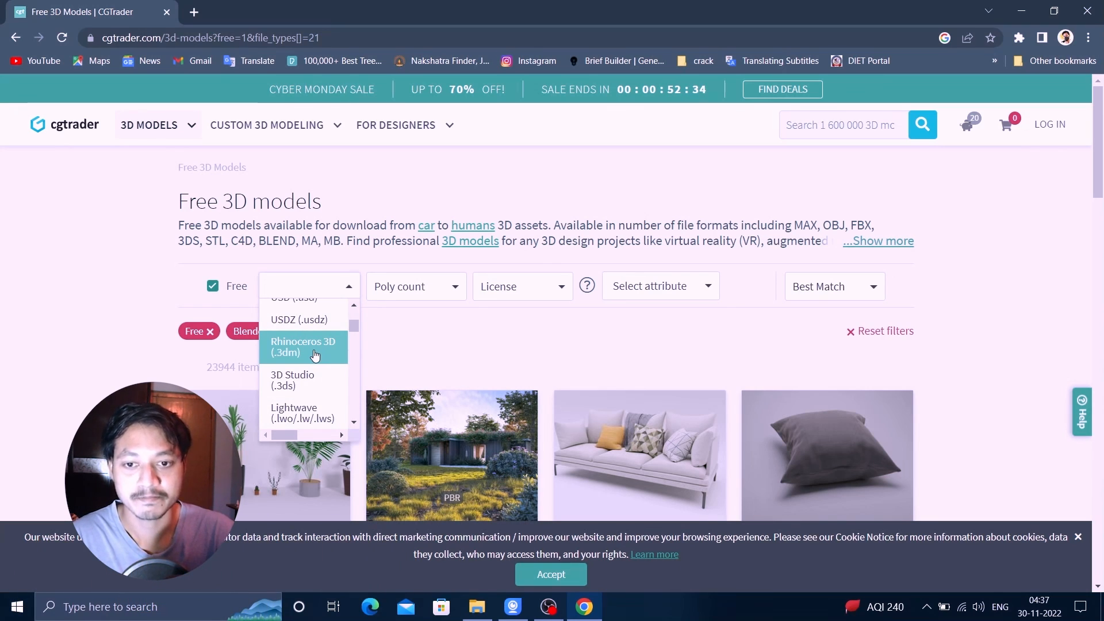
scroll("down", 3)
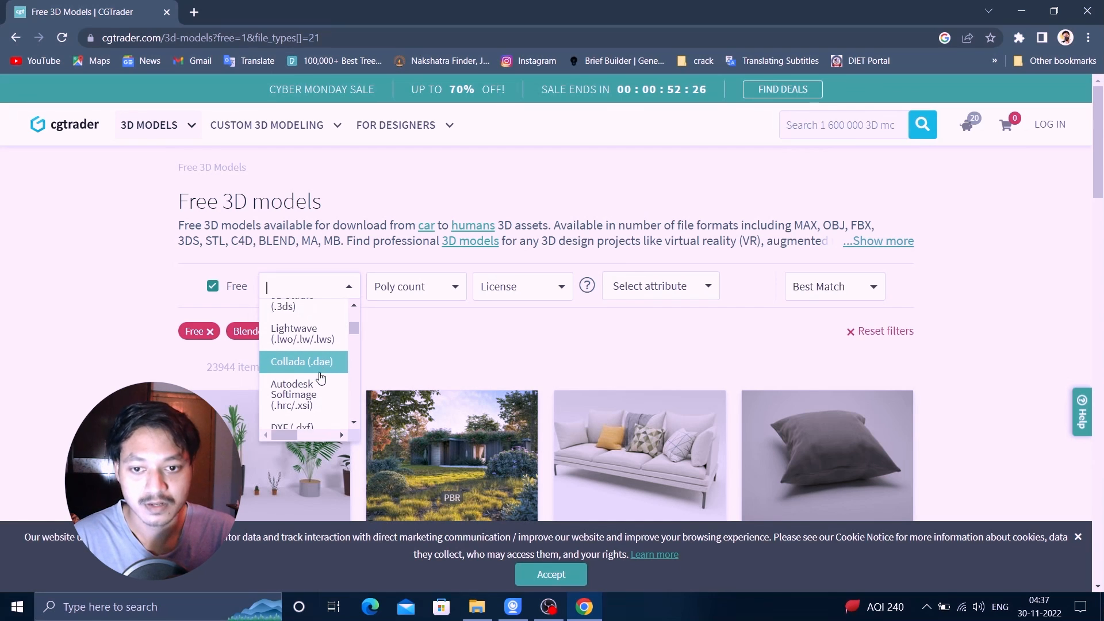
scroll("down", 3)
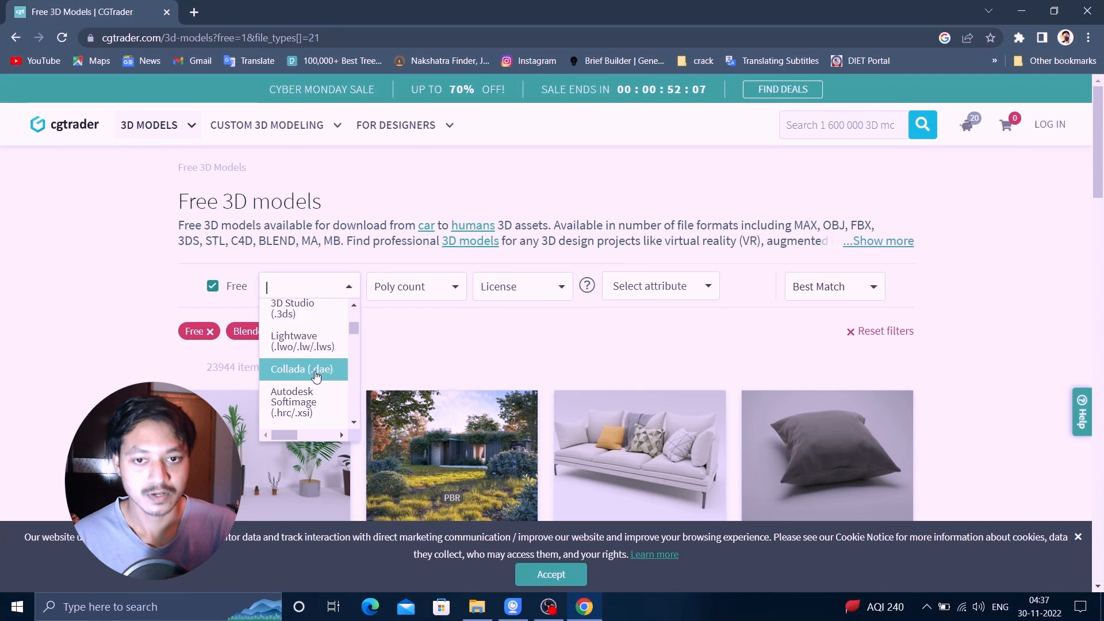
scroll("down", 3)
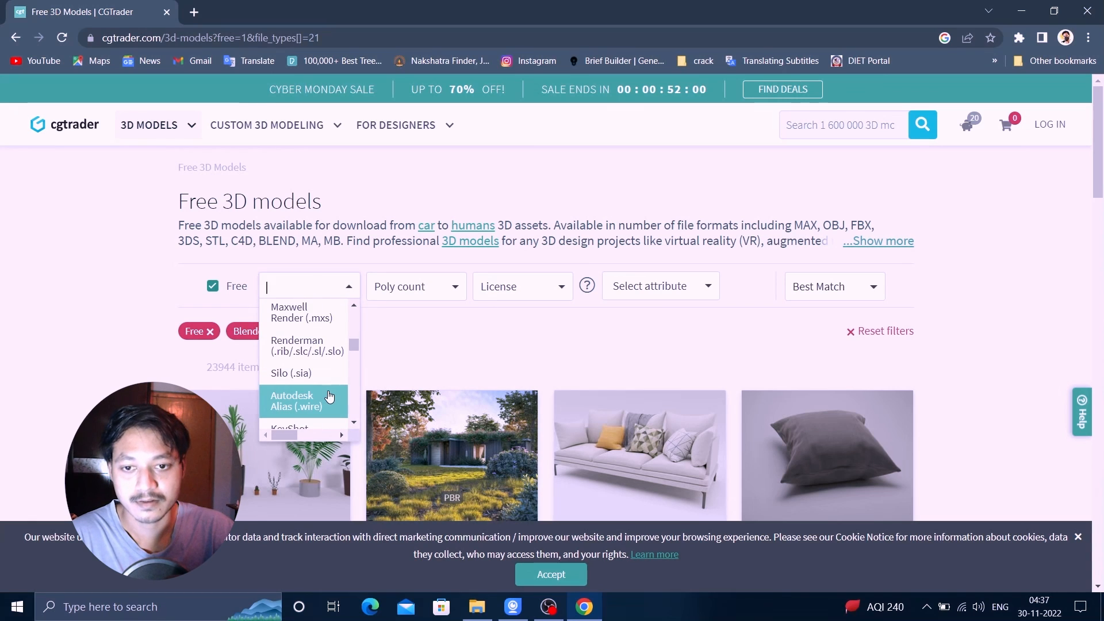
scroll("down", 3)
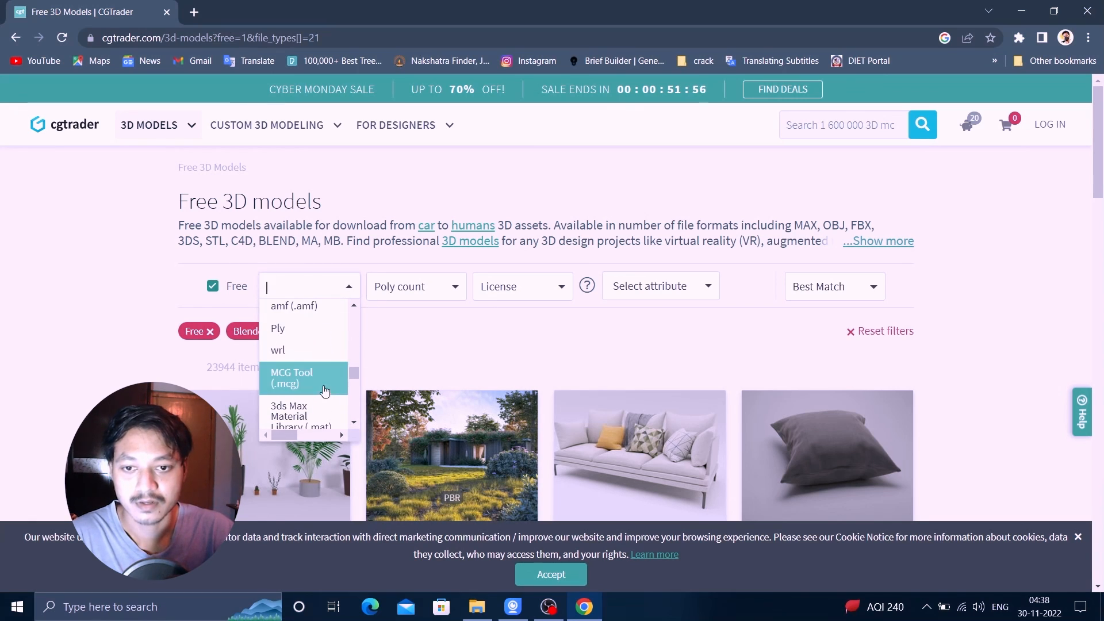
scroll("down", 3)
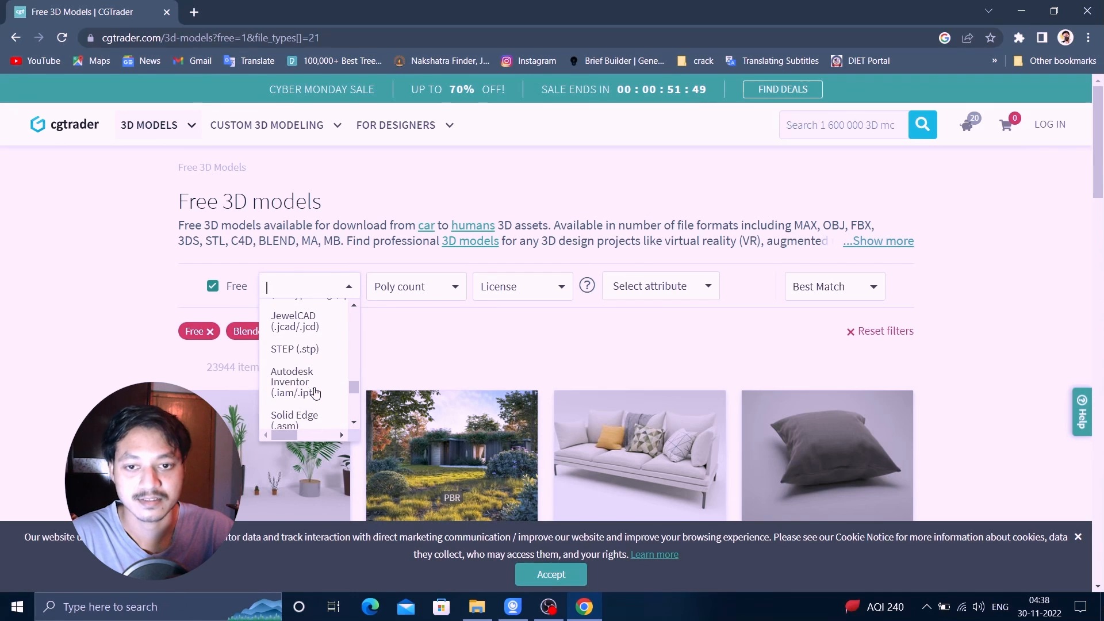
scroll("down", 3)
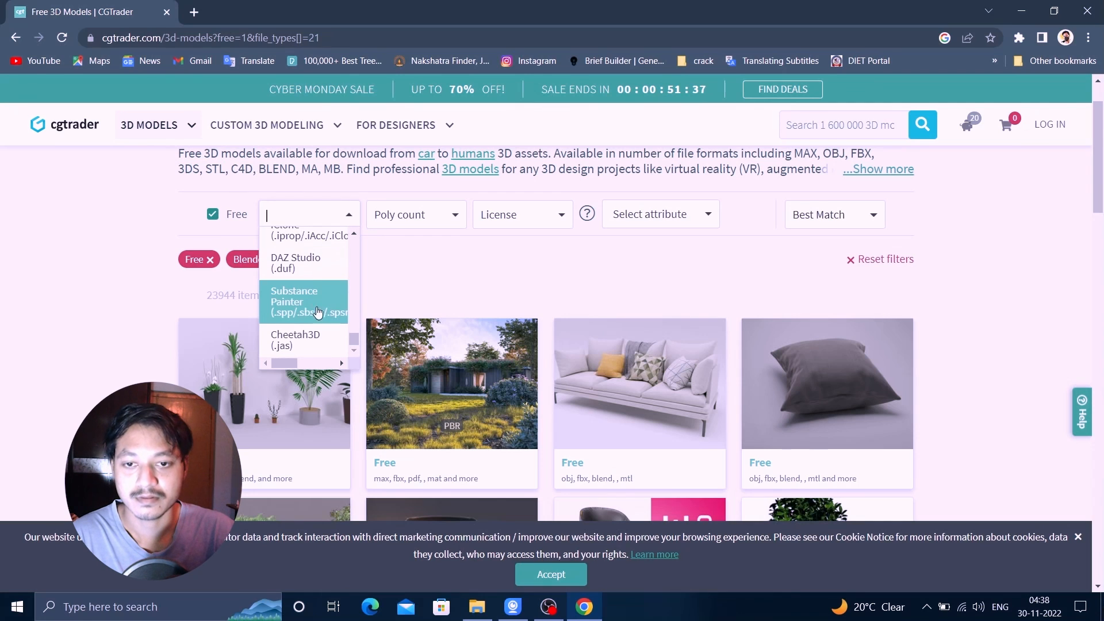
mouse_move(304, 269)
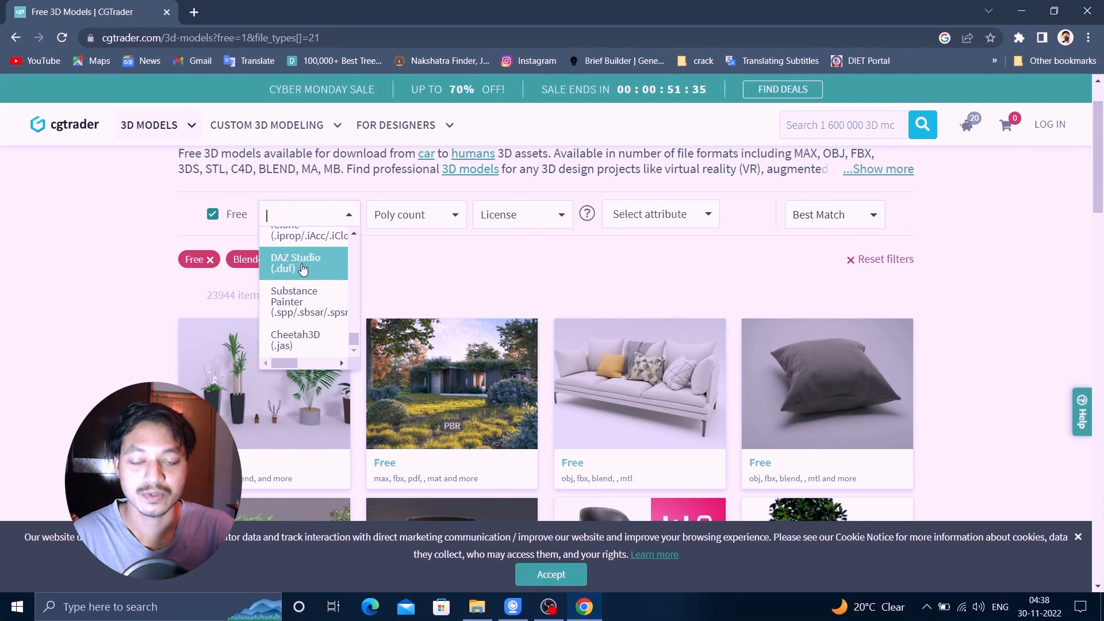
scroll("down", 3)
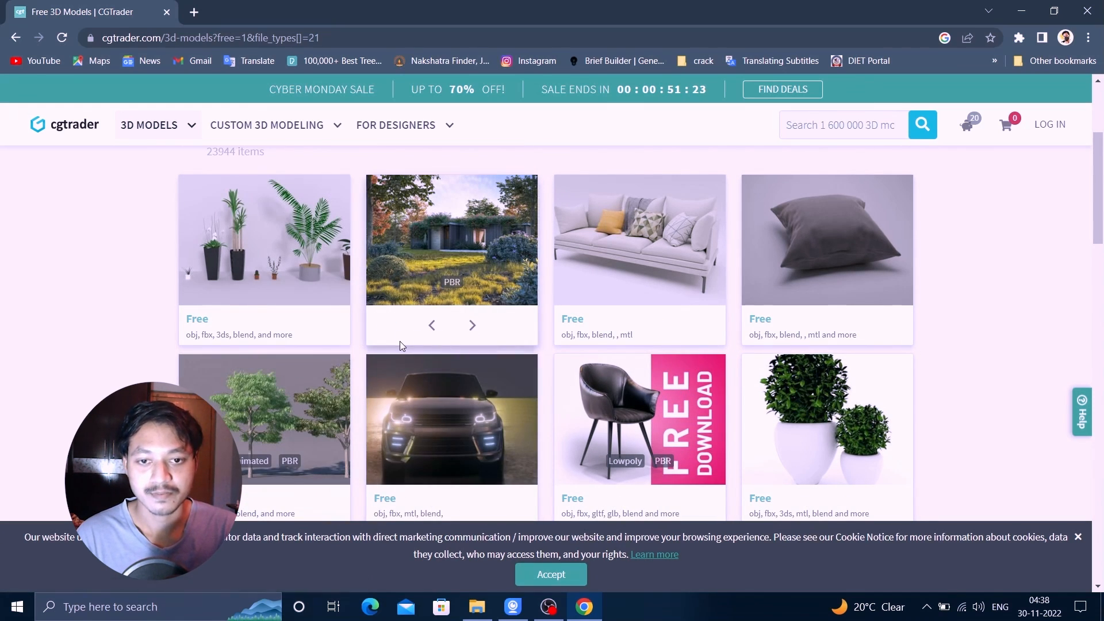
mouse_move(500, 343)
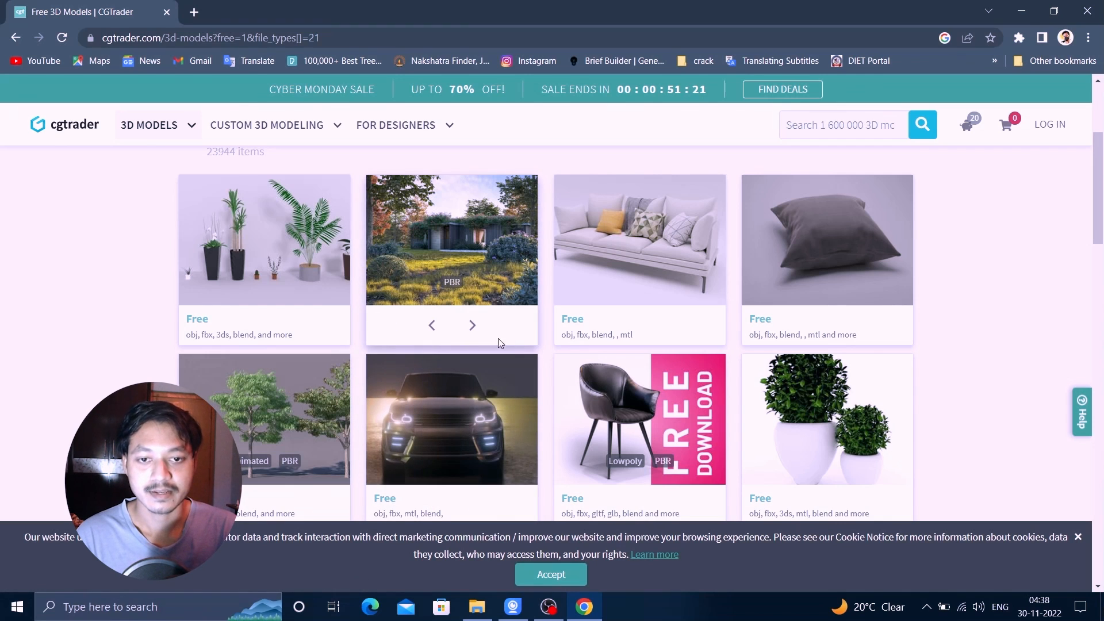
mouse_move(513, 264)
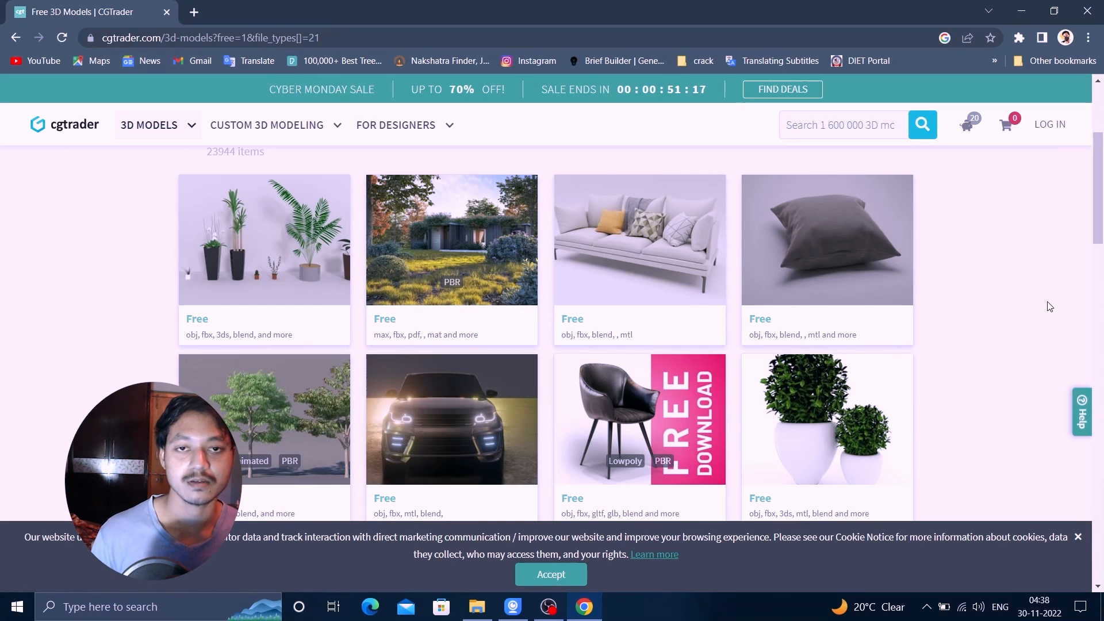
mouse_move(1047, 295)
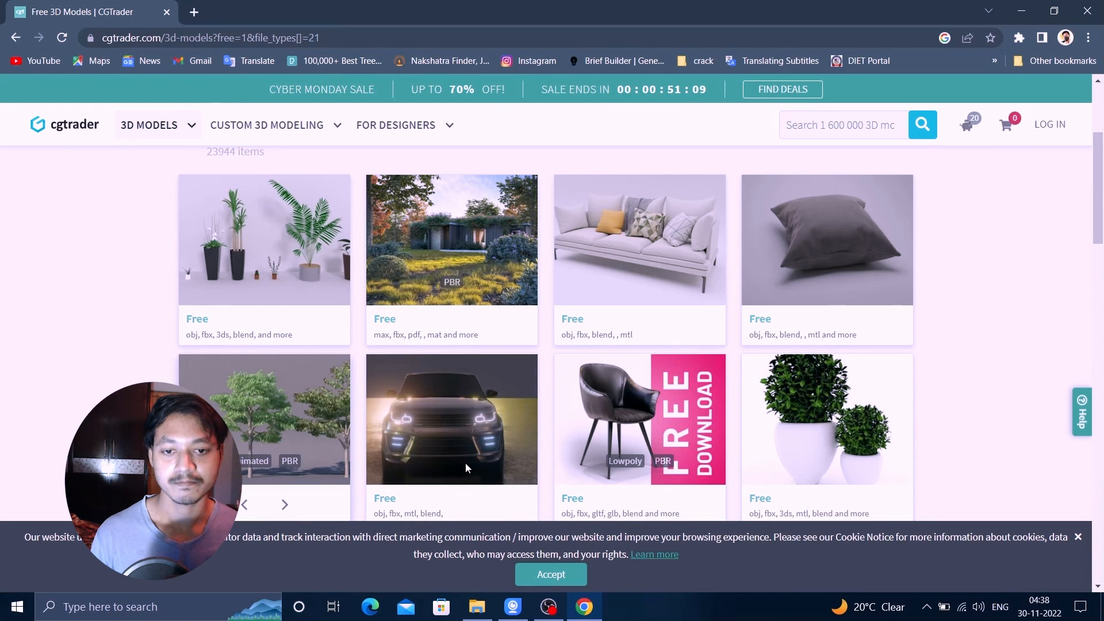
Scroll down to the free model thumbnails including the dark SUV
scroll("down", 3)
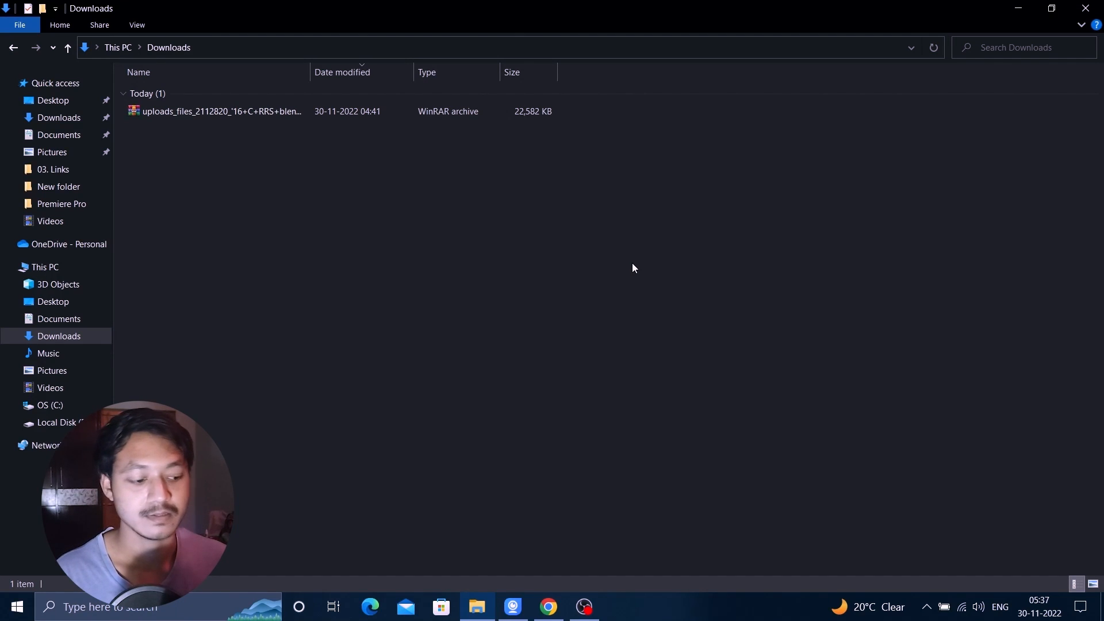
mouse_move(506, 233)
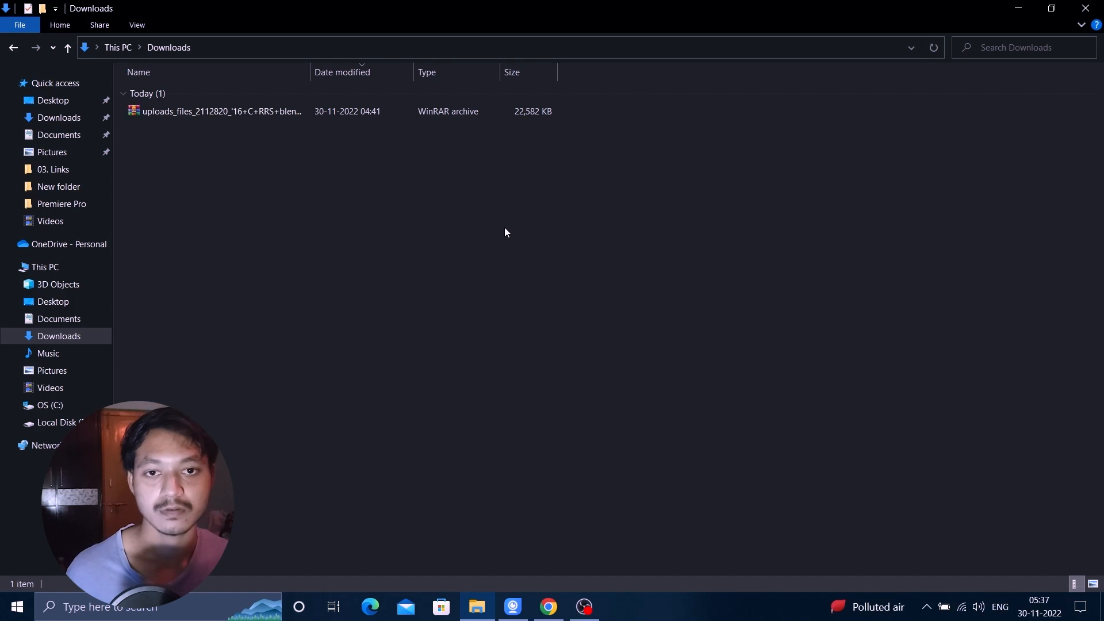
Extract the downloaded WinRAR model archive into its own folder in Downloads and enter it
left_click(215, 112)
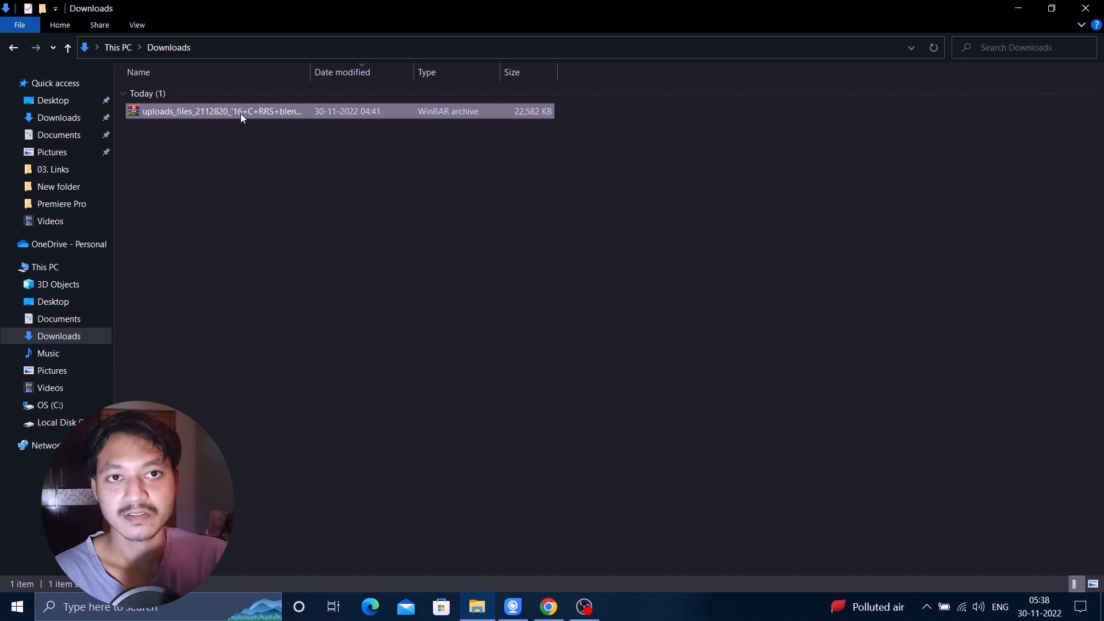
right_click(242, 111)
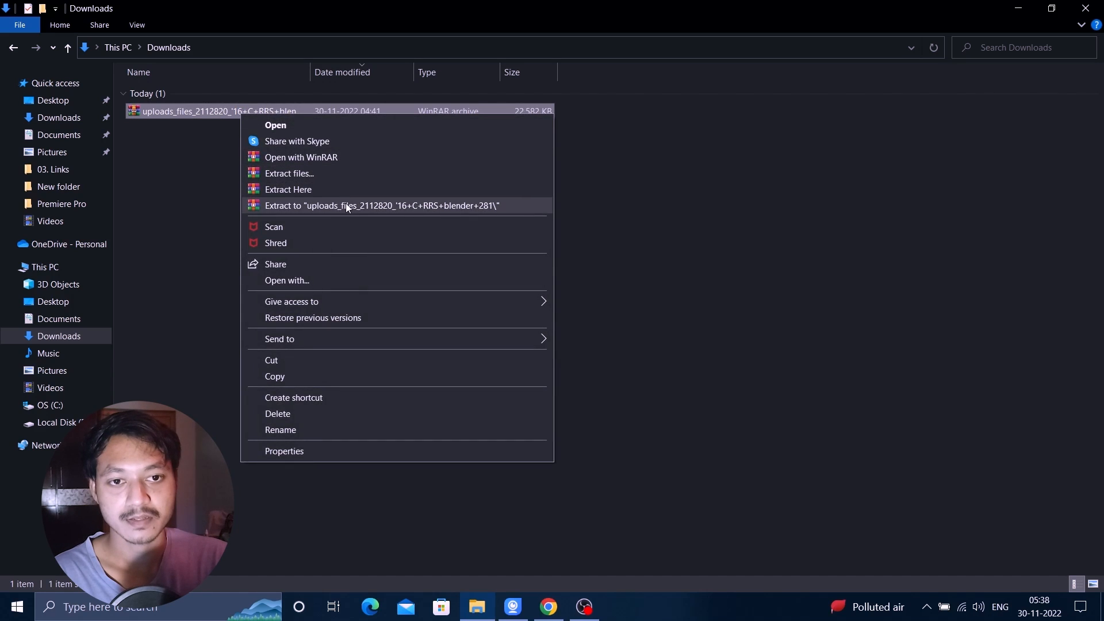
left_click(348, 205)
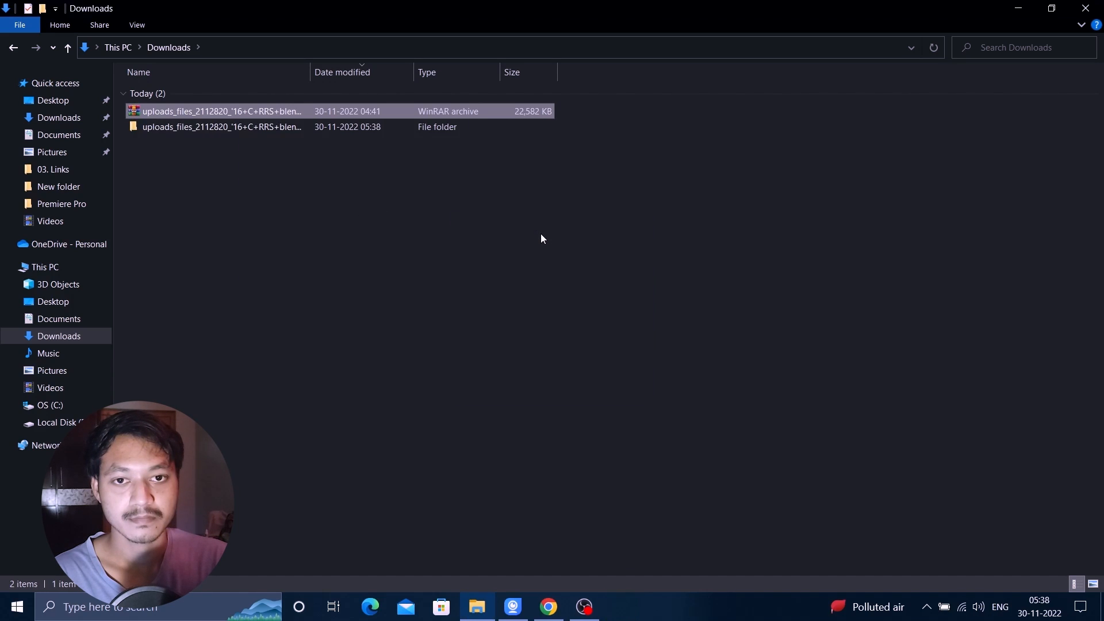
left_click(326, 186)
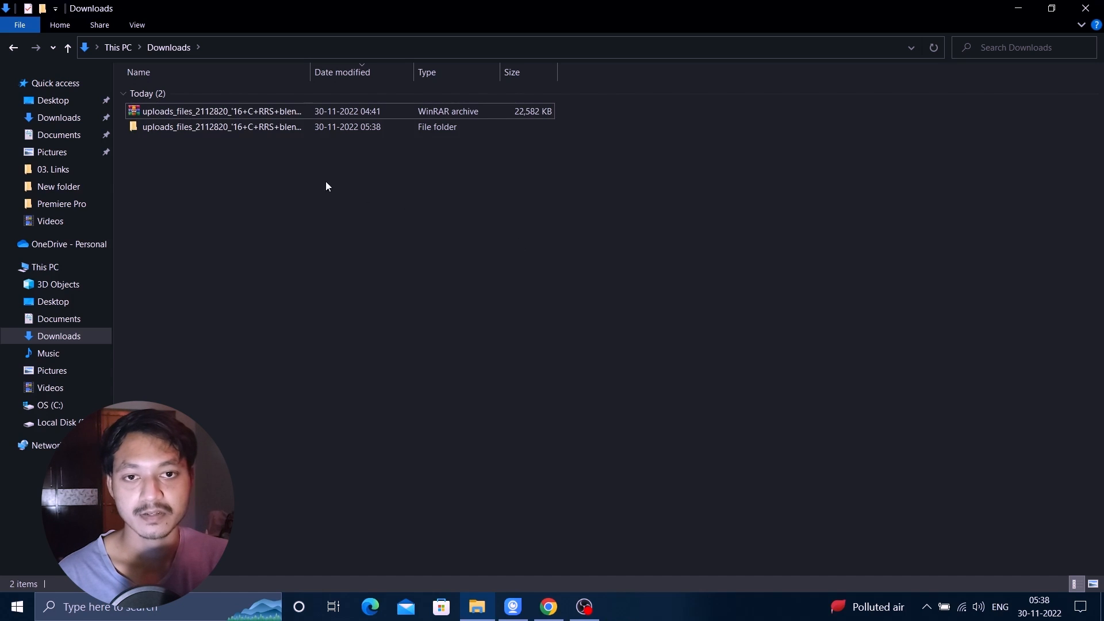
double_click(221, 126)
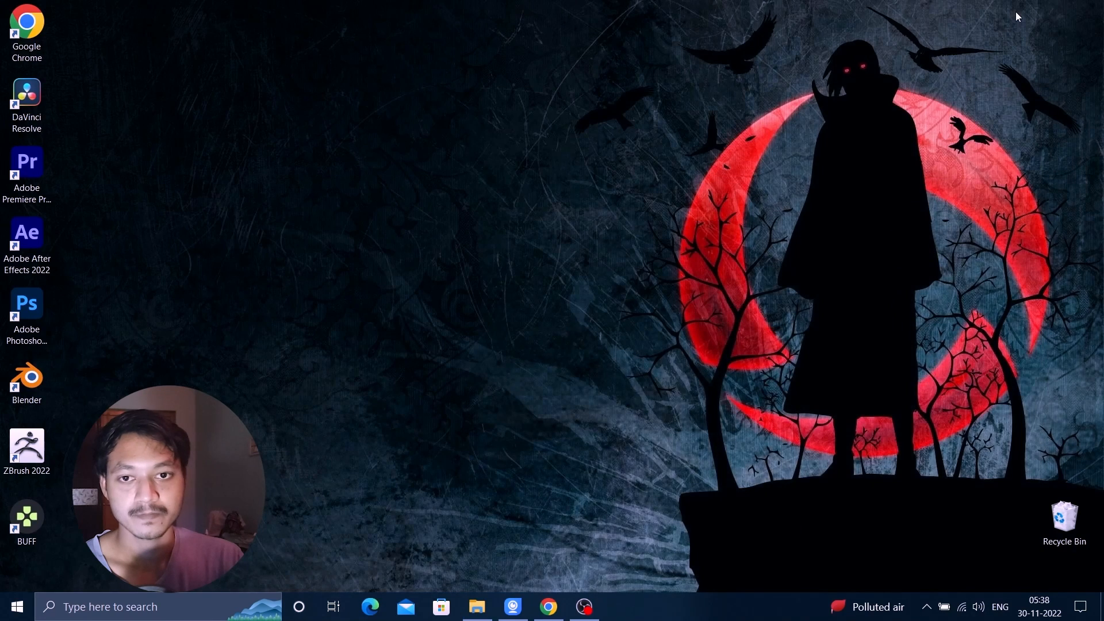
Launch Blender to its default cube scene and bring up the File menu
left_click(27, 378)
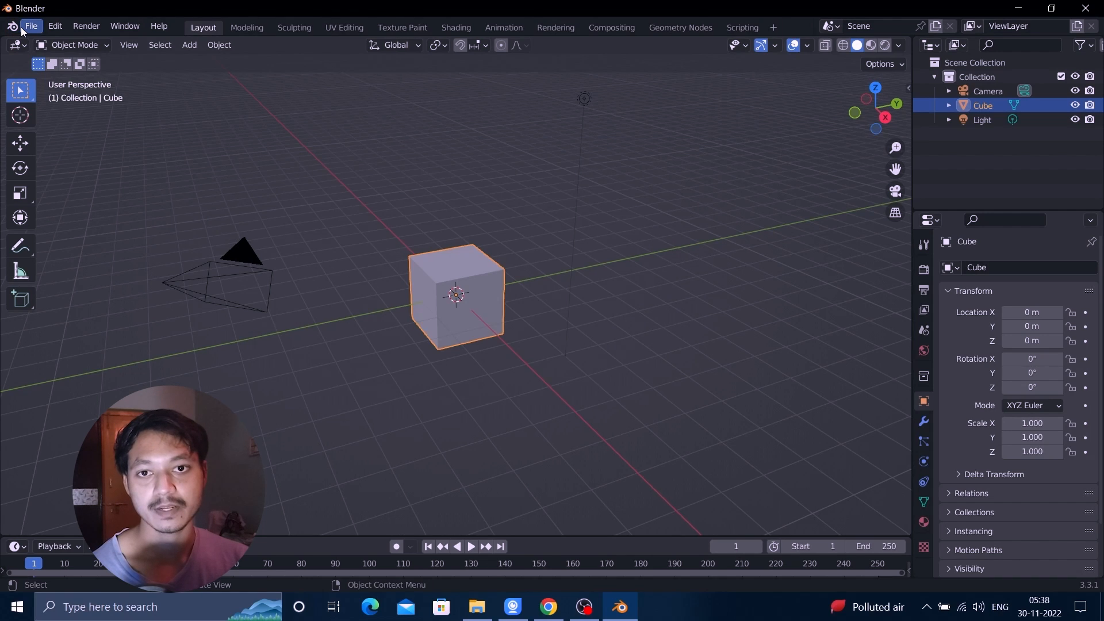
left_click(32, 25)
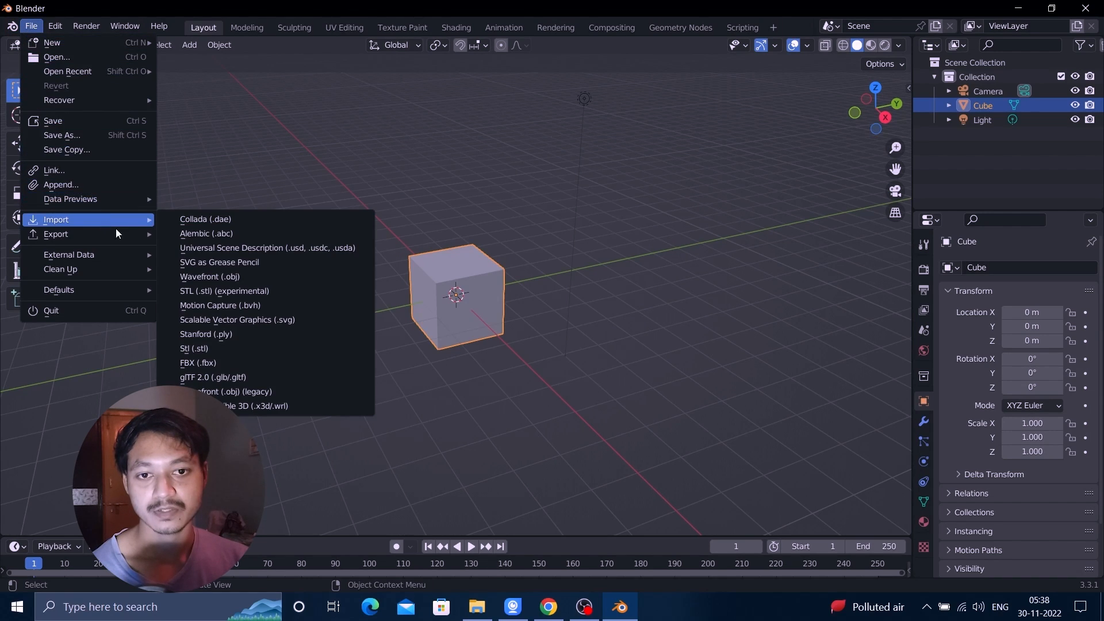
mouse_move(276, 407)
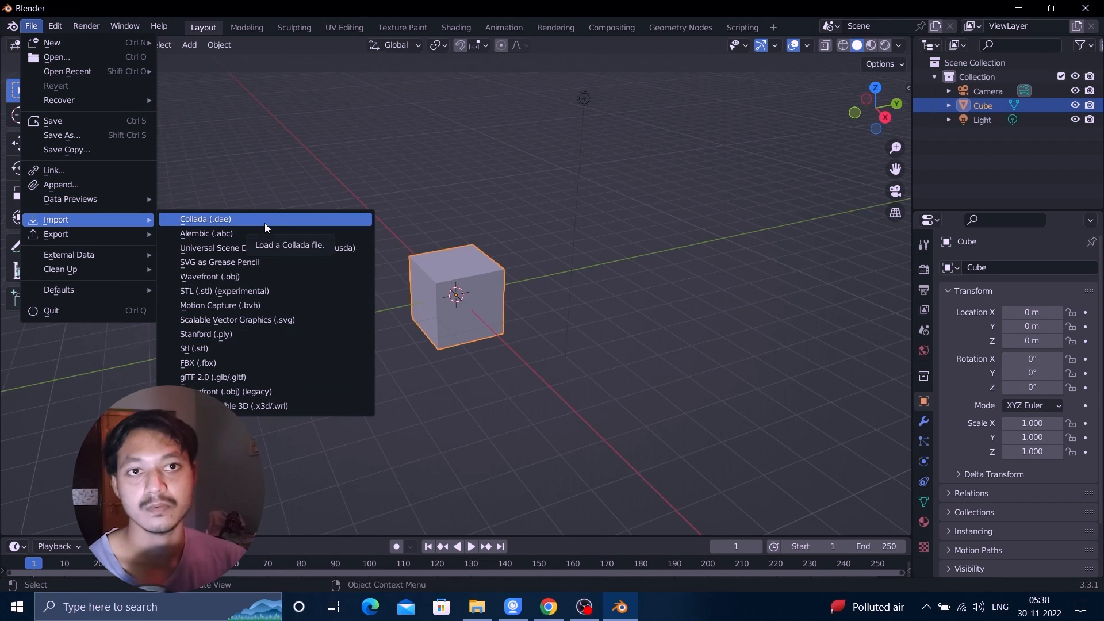
mouse_move(86, 72)
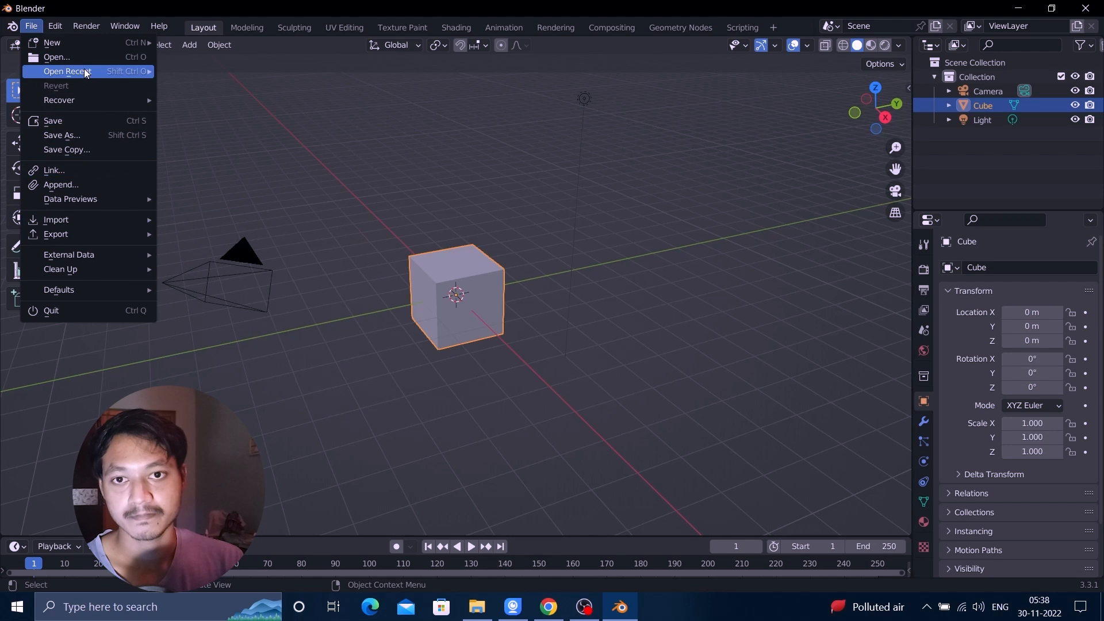
mouse_move(78, 58)
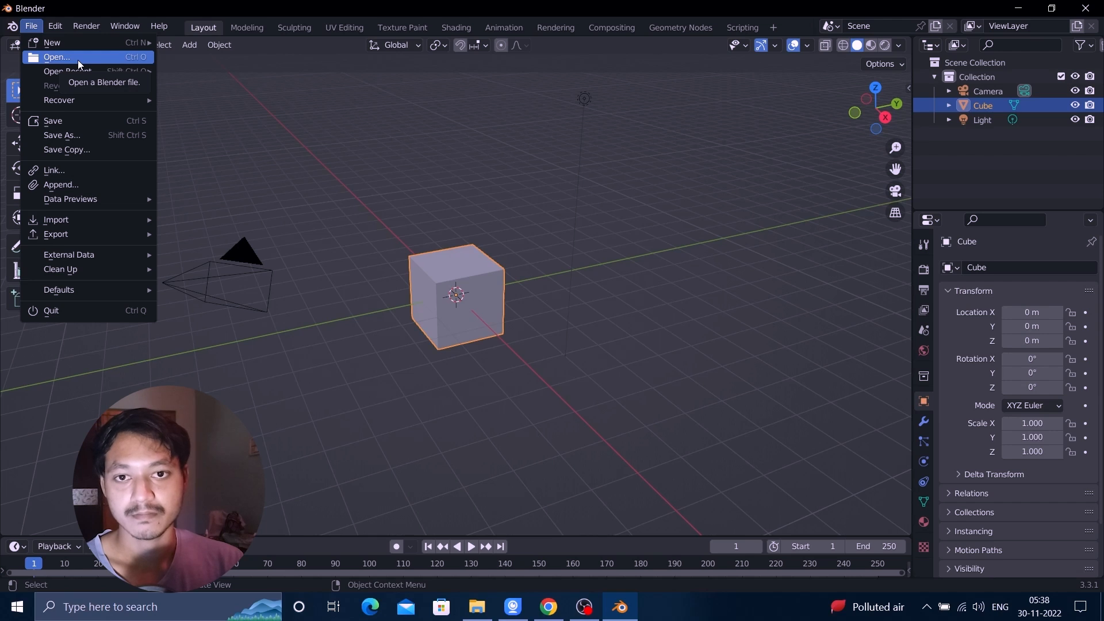
Load the '16 C RRS.blend' Range Rover Sport file from the extracted folder
left_click(52, 57)
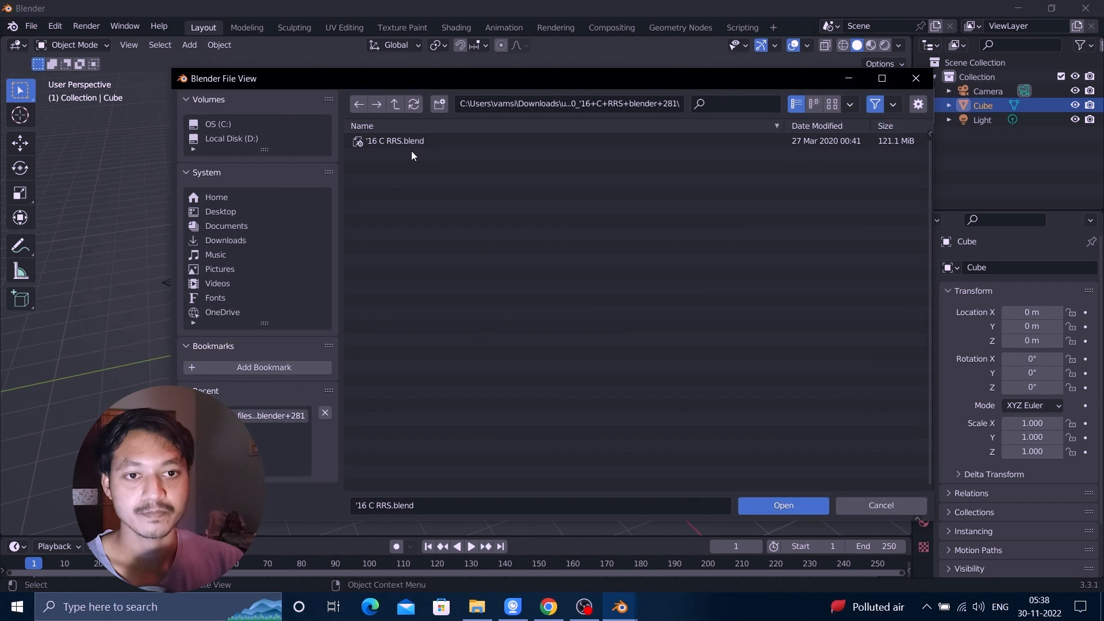
left_click(783, 506)
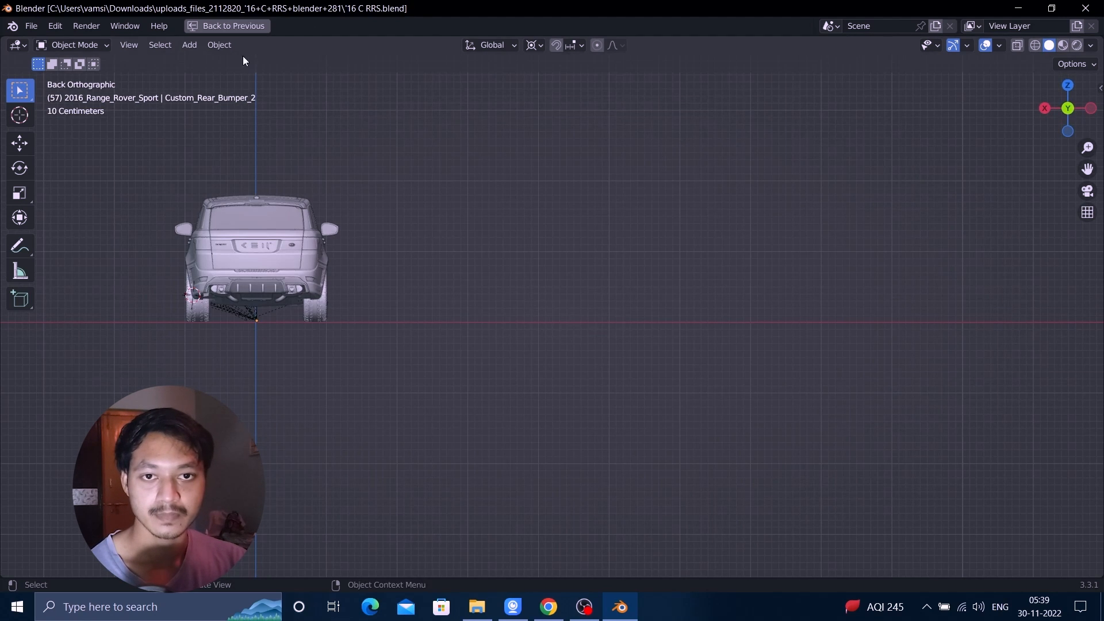
Restore the workspace and shade the Range Rover by Material colour, showing its red paint
left_click(228, 25)
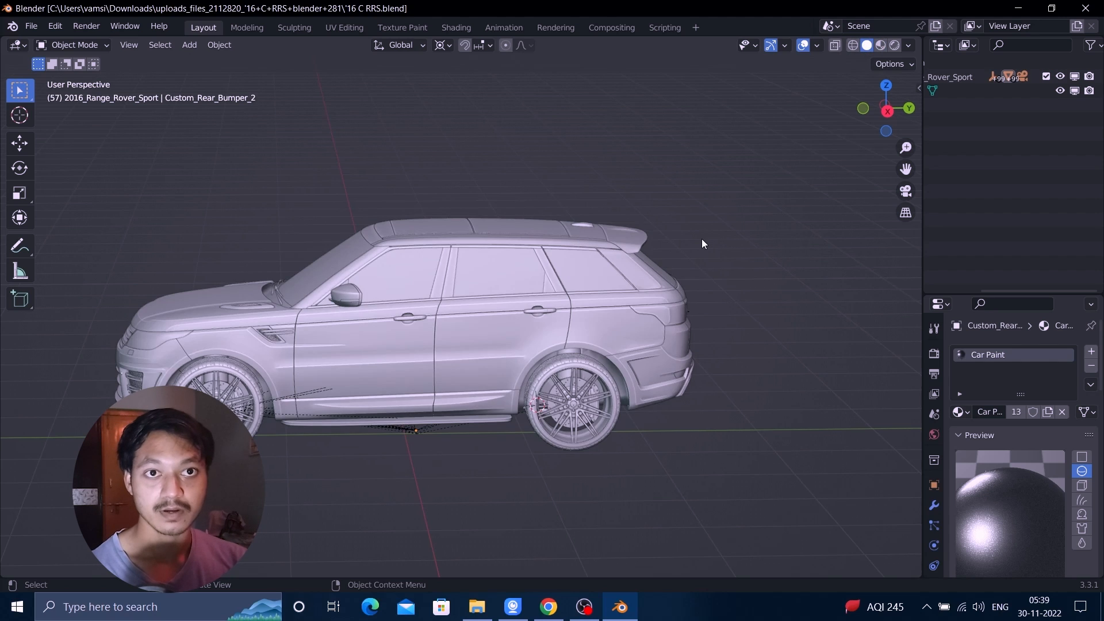
left_click_drag(702, 243, 466, 382)
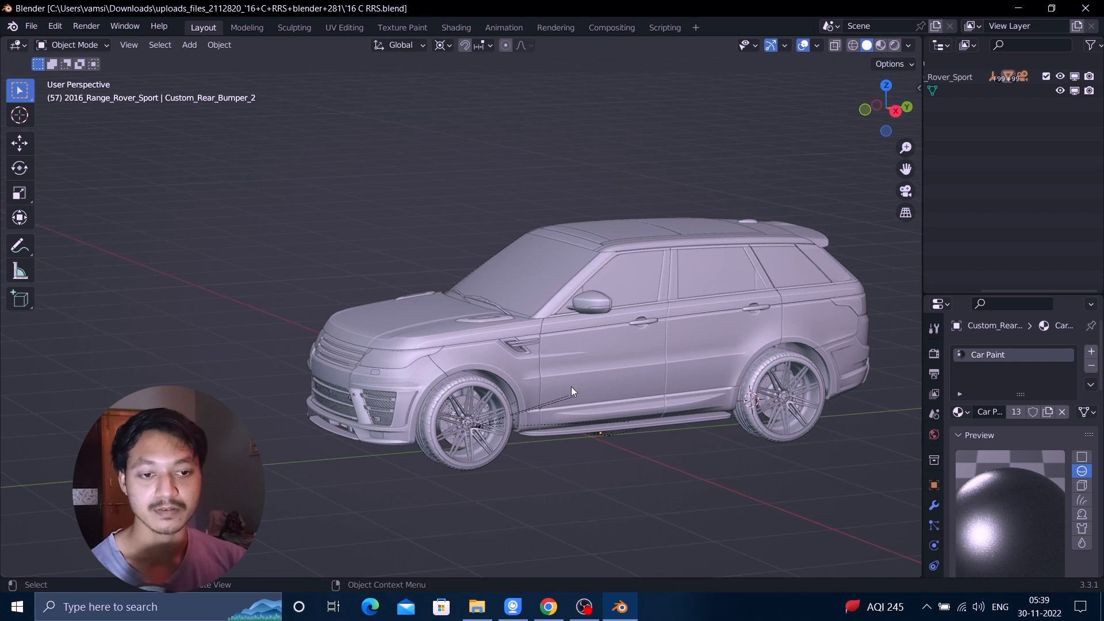
mouse_move(656, 386)
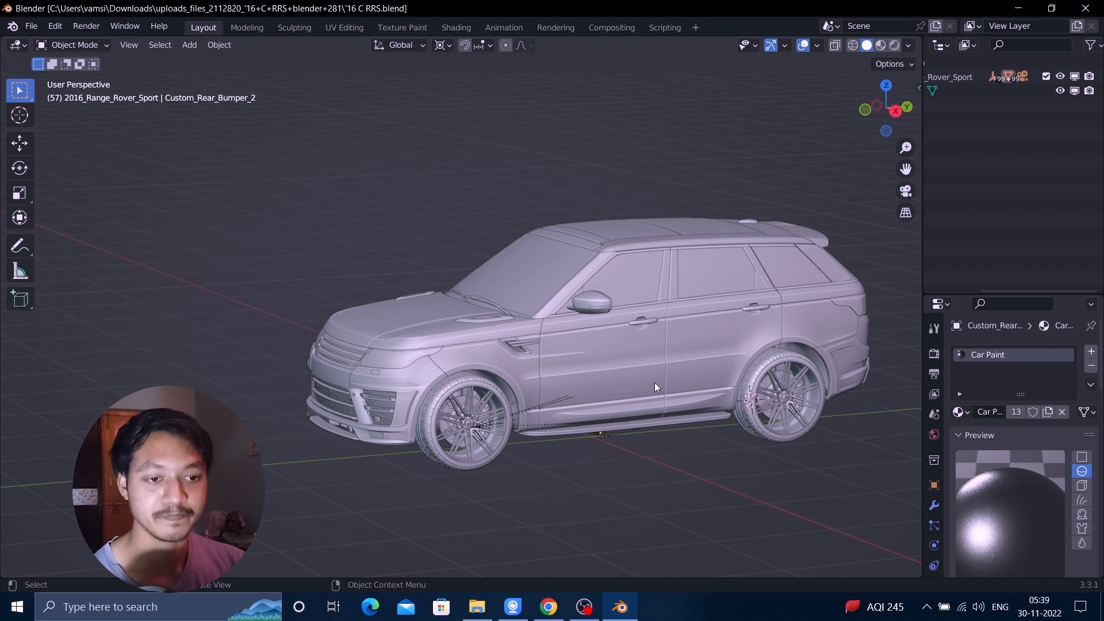
left_click_drag(654, 387, 525, 391)
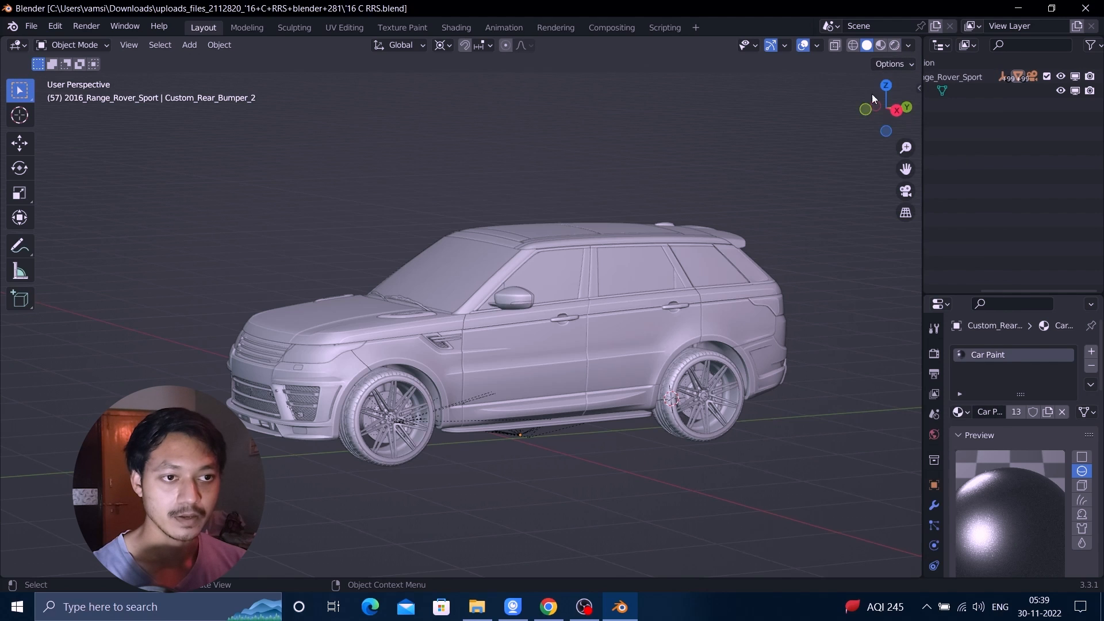
left_click(909, 46)
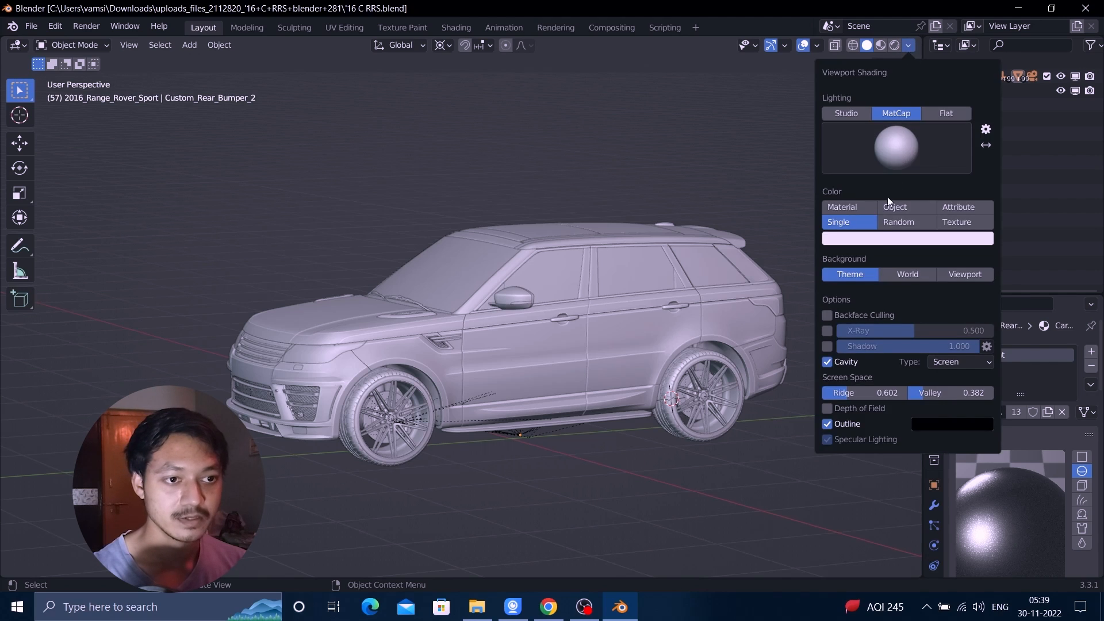
left_click(842, 207)
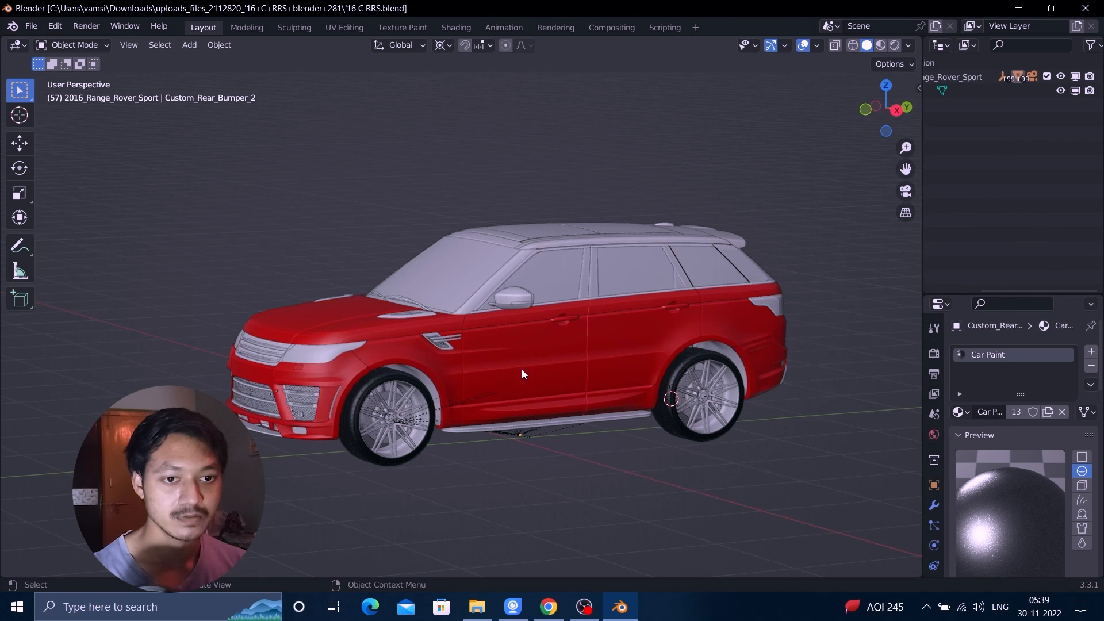
mouse_move(548, 356)
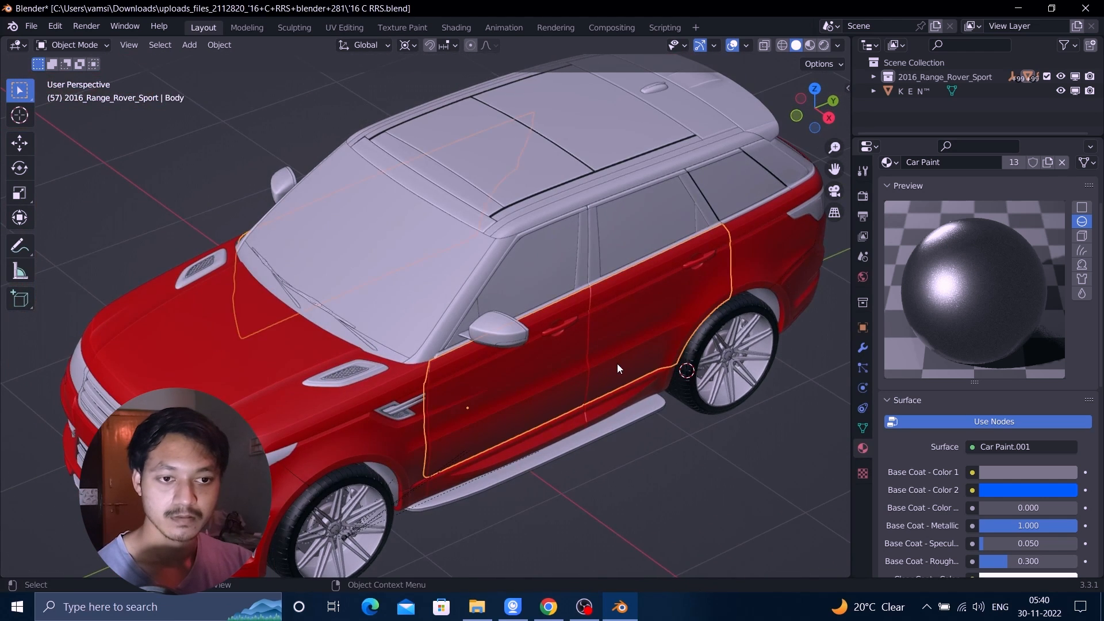
mouse_move(541, 383)
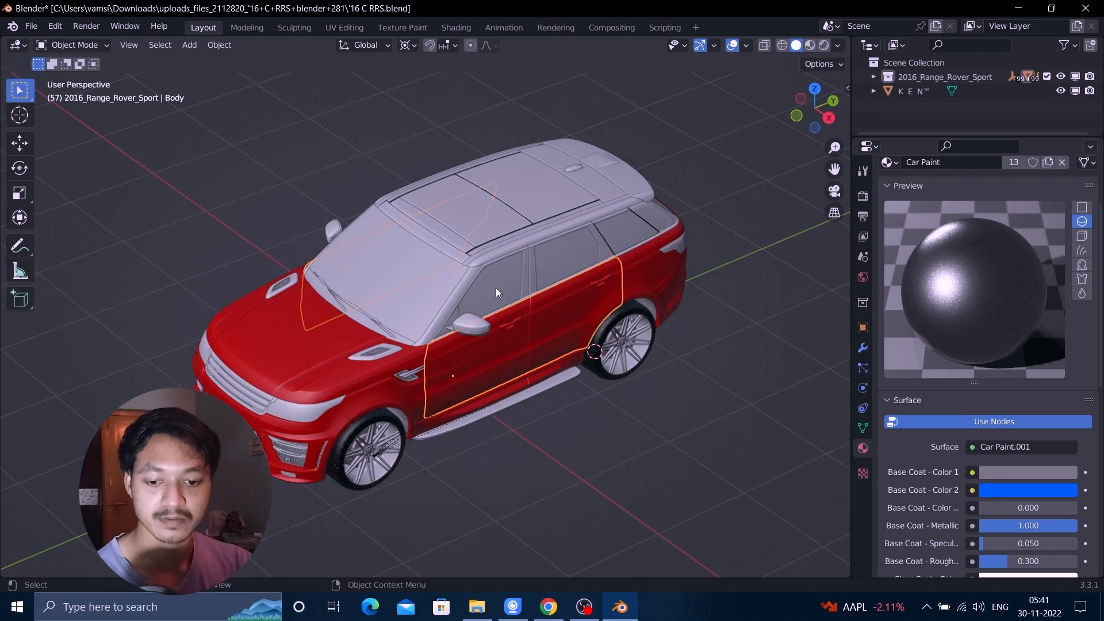
Pull the two door panels sideways away from the car body with the Move gizmo
left_click(17, 143)
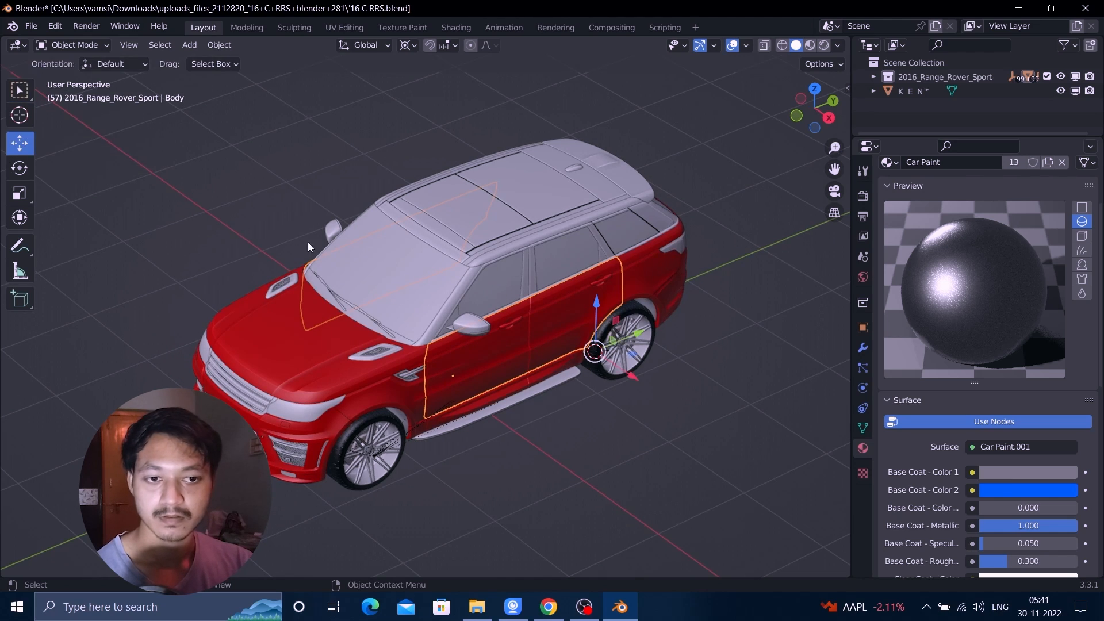
mouse_move(632, 383)
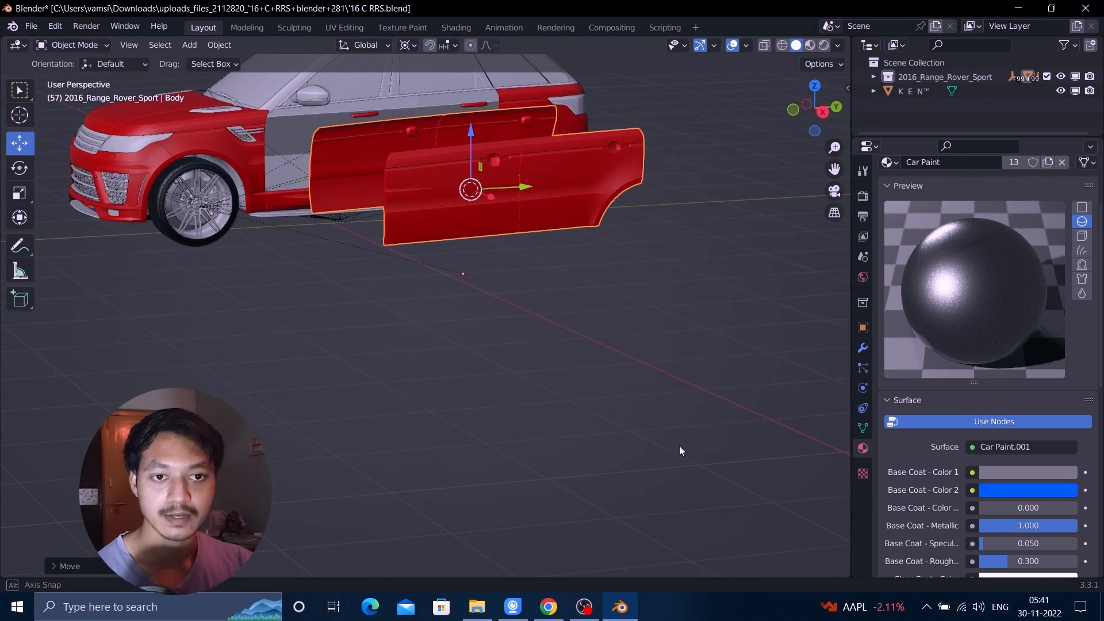
left_click_drag(680, 450, 433, 263)
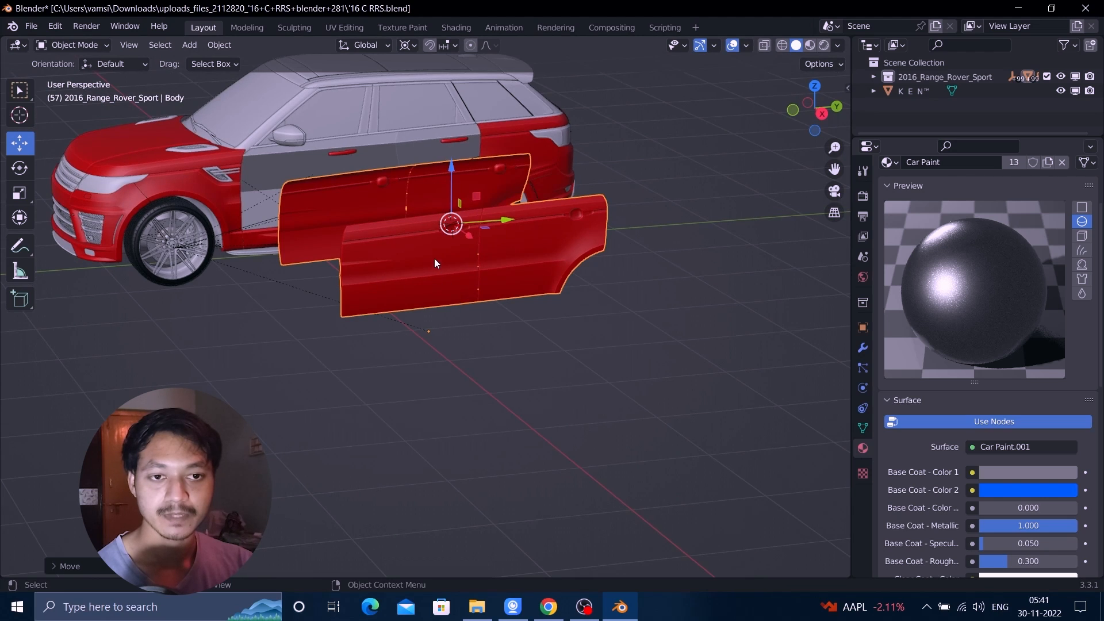
mouse_move(474, 274)
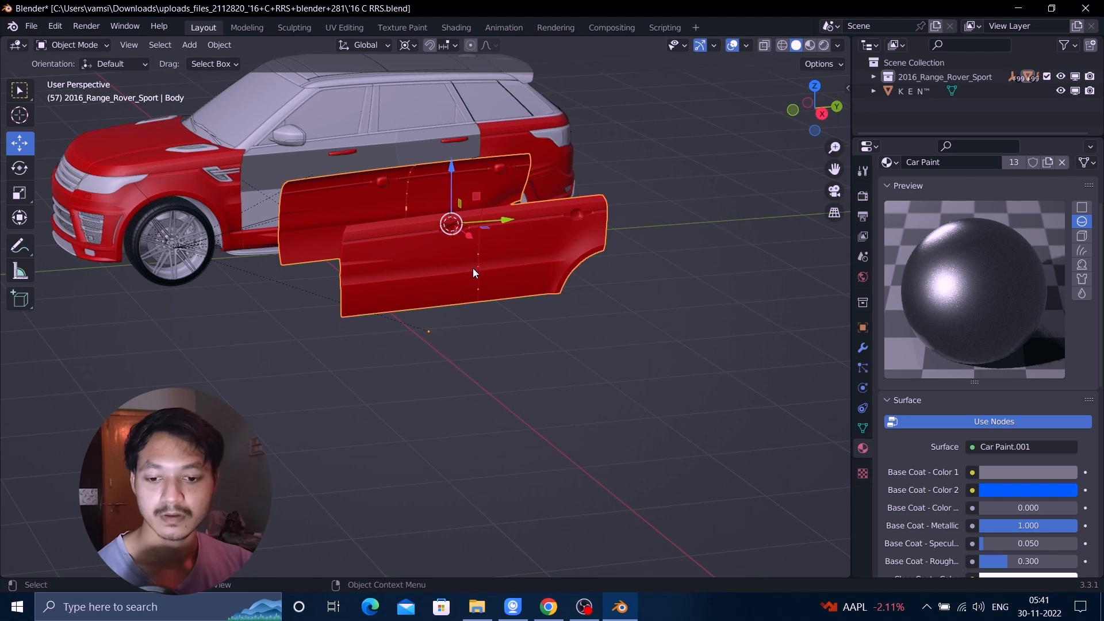
With X-Ray on, box-select the rear door geometry and separate it by Selection into its own object
key("Tab")
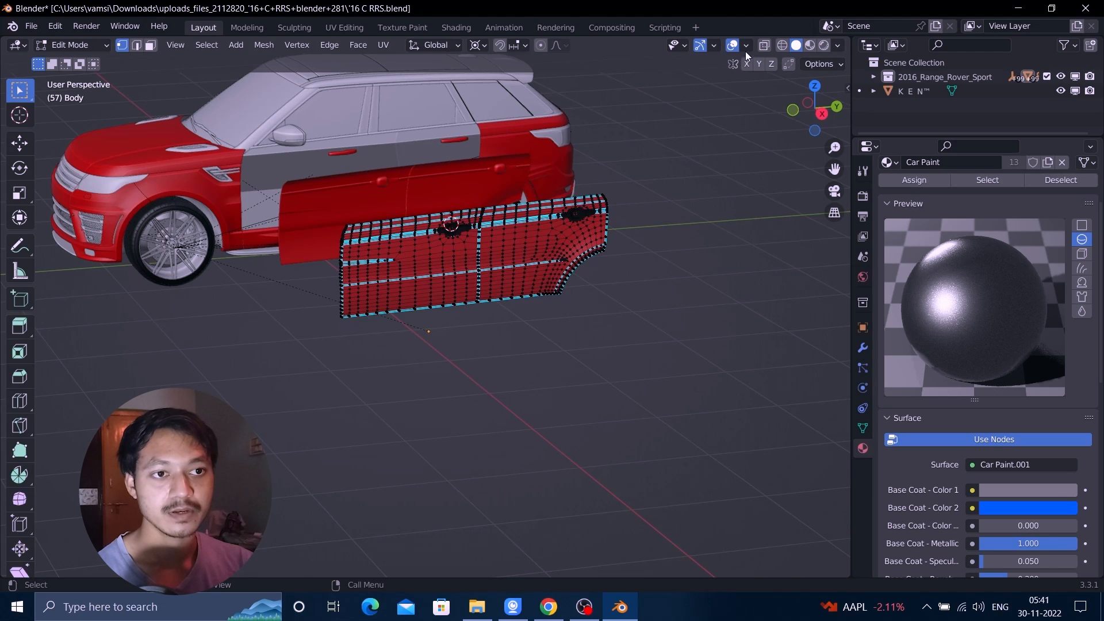
mouse_move(768, 46)
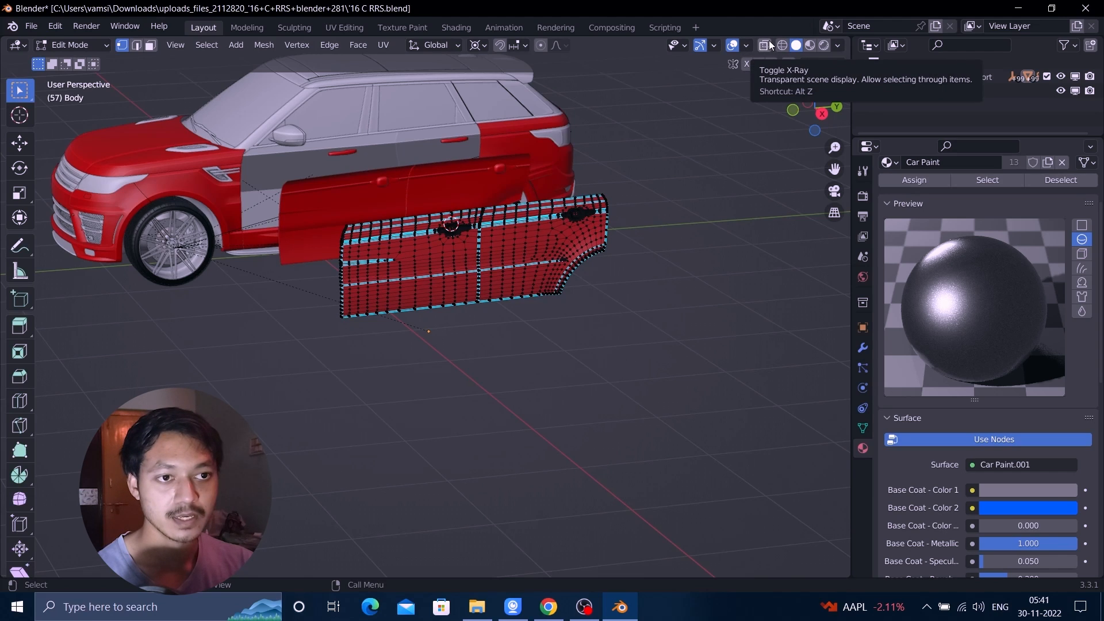
left_click(765, 46)
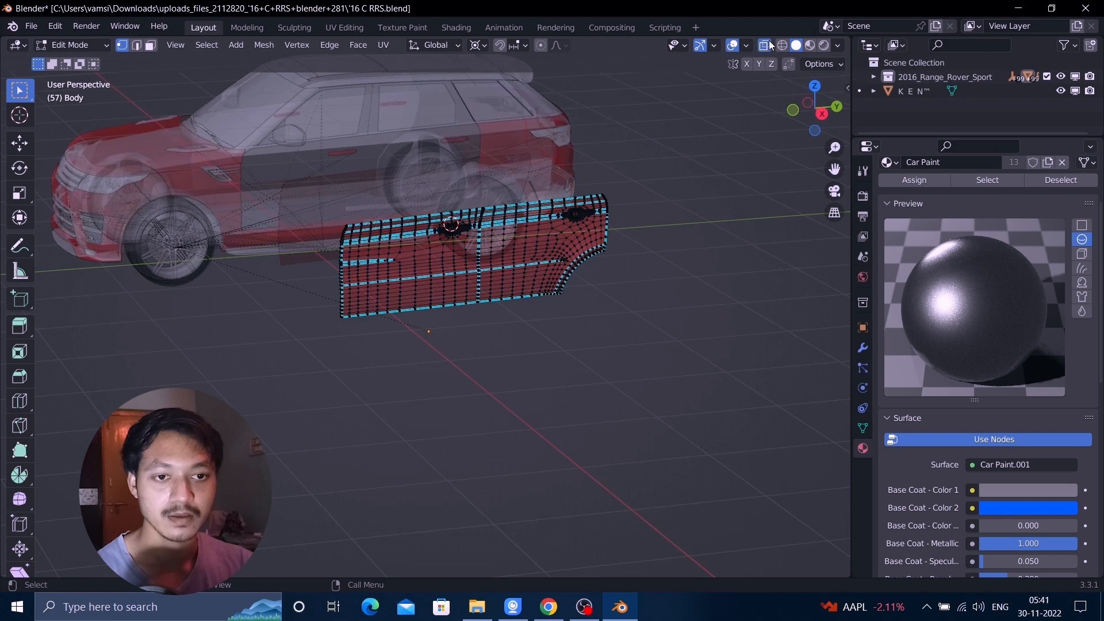
left_click_drag(315, 161, 696, 445)
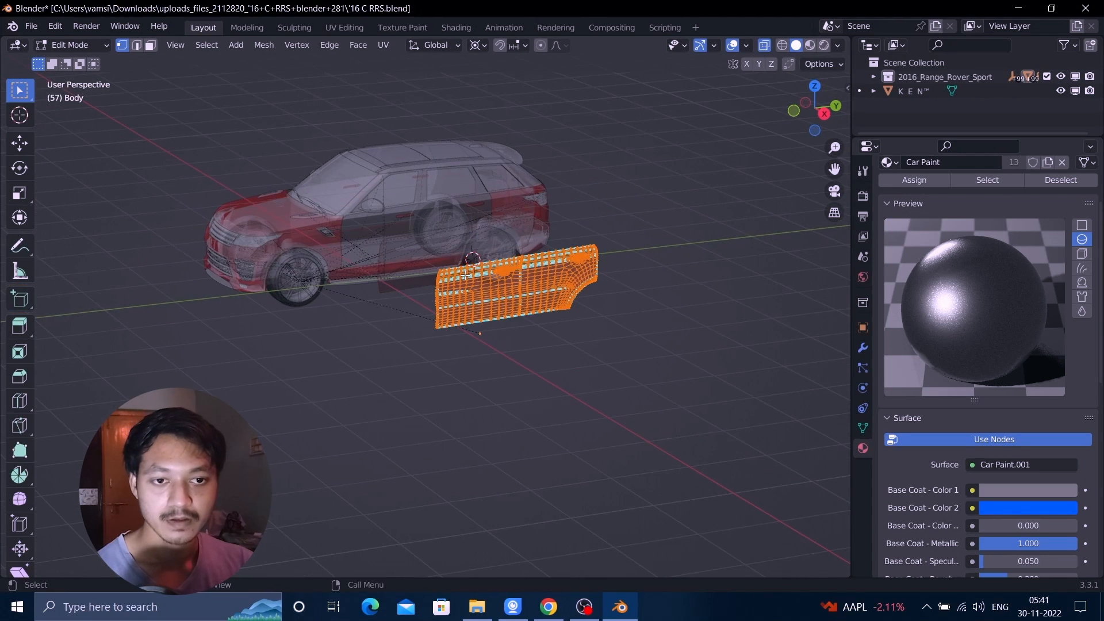
right_click(469, 258)
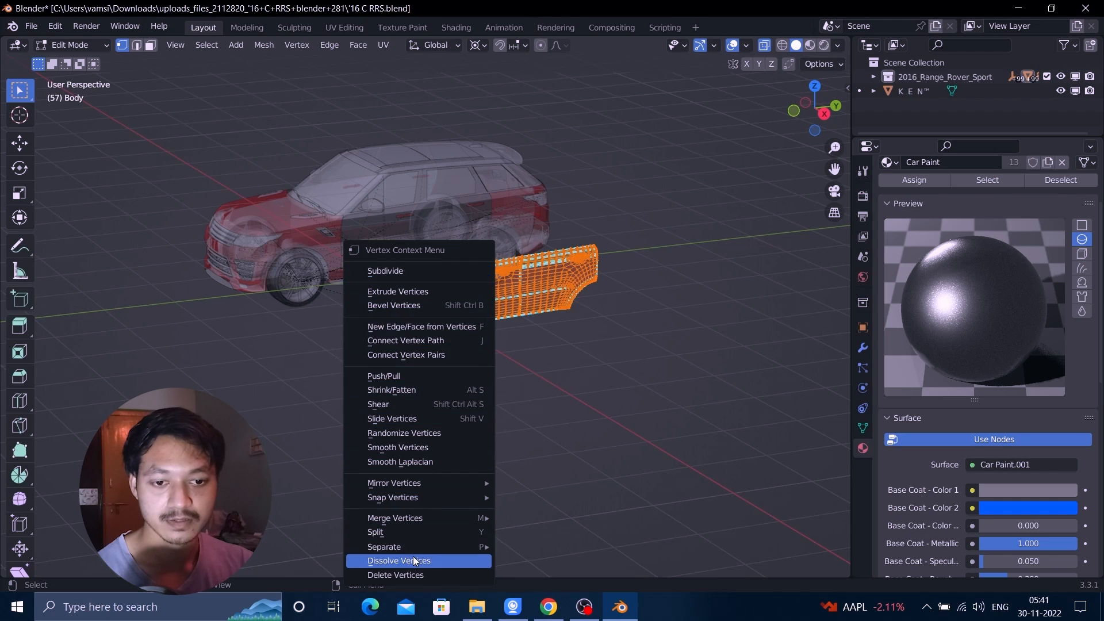
mouse_move(384, 547)
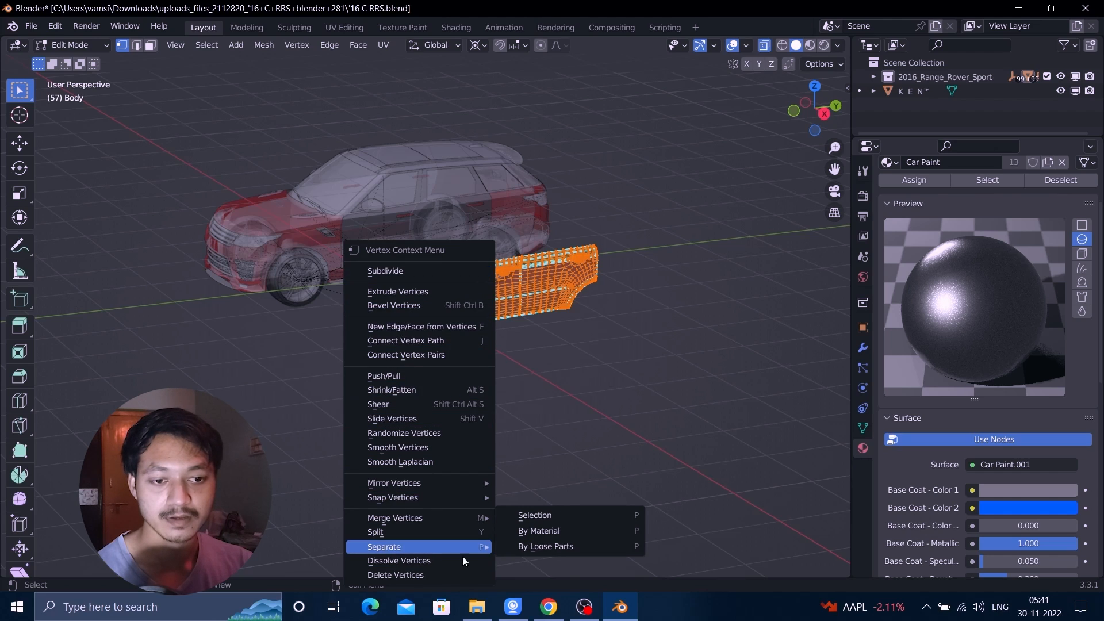
mouse_move(557, 546)
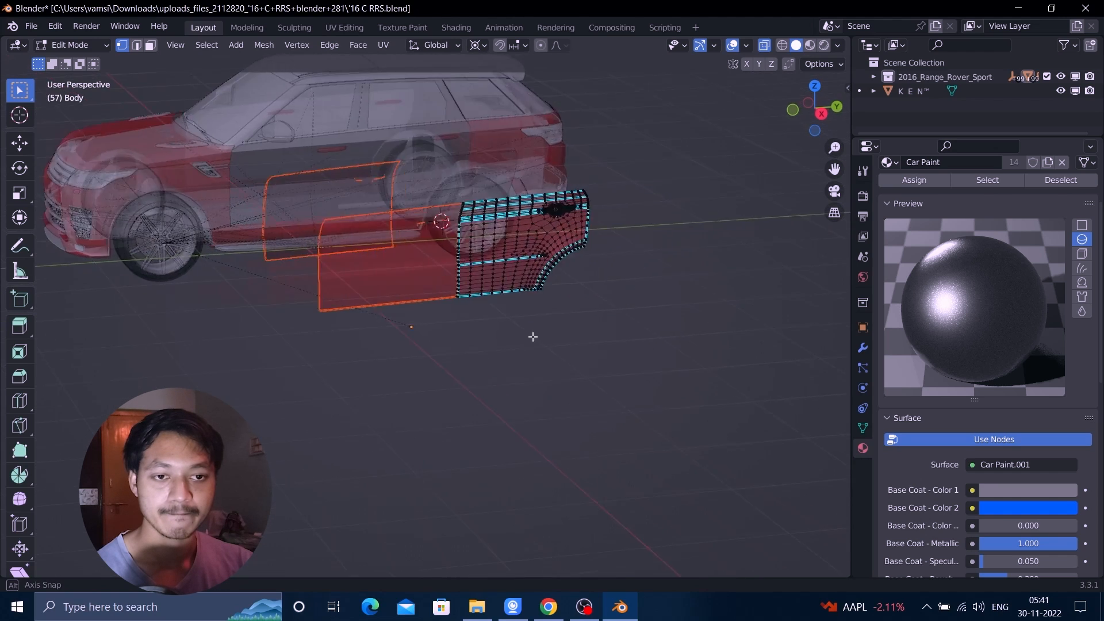
key("Tab")
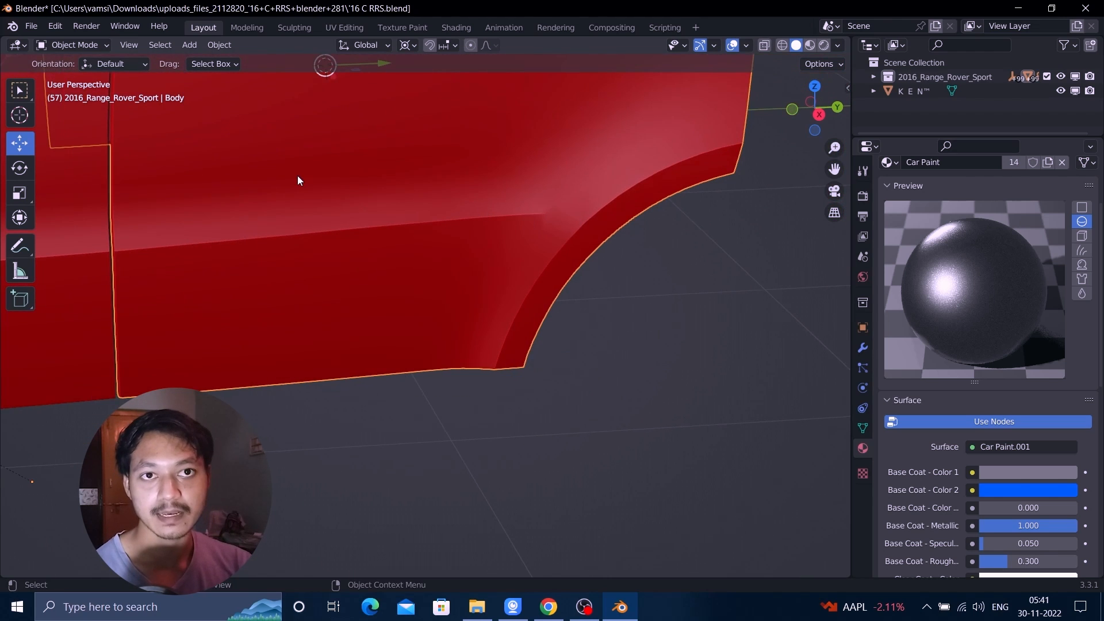
mouse_move(296, 251)
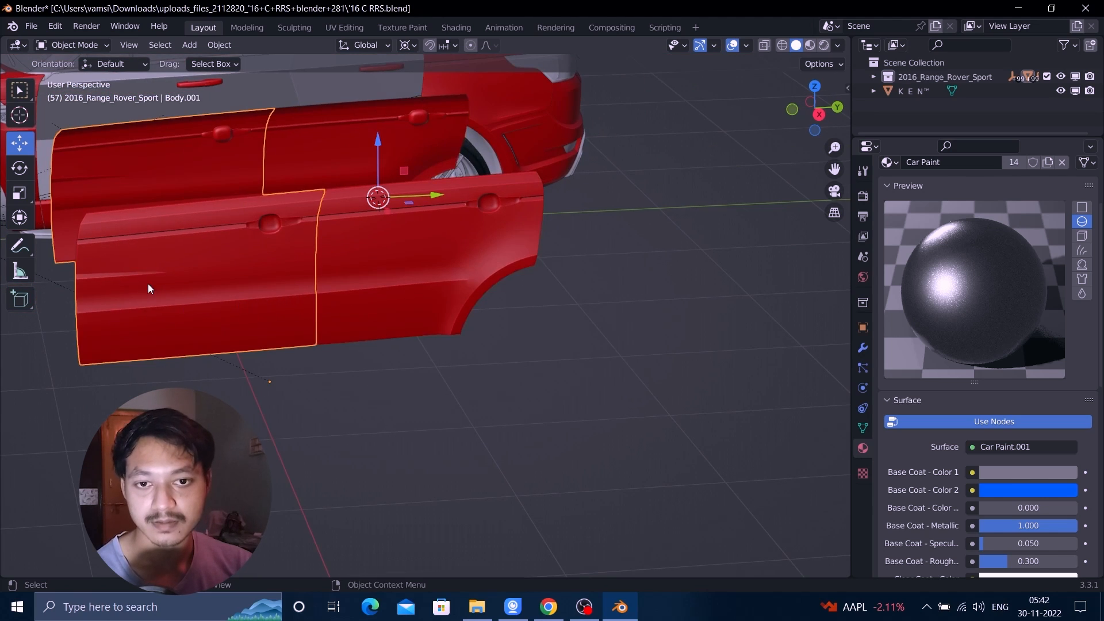
mouse_move(191, 252)
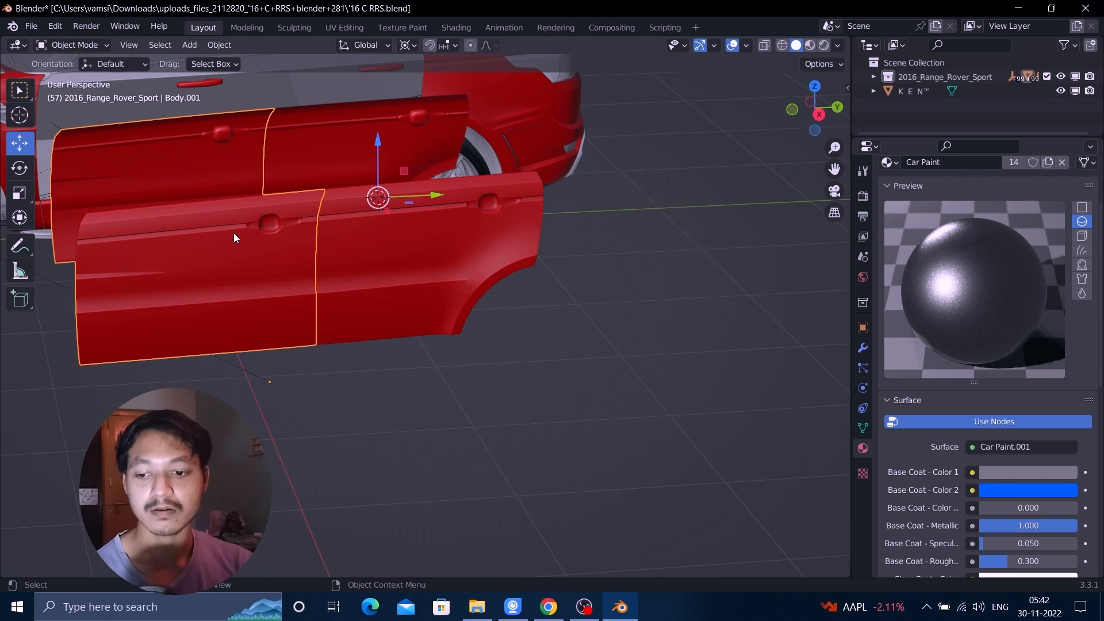
mouse_move(198, 312)
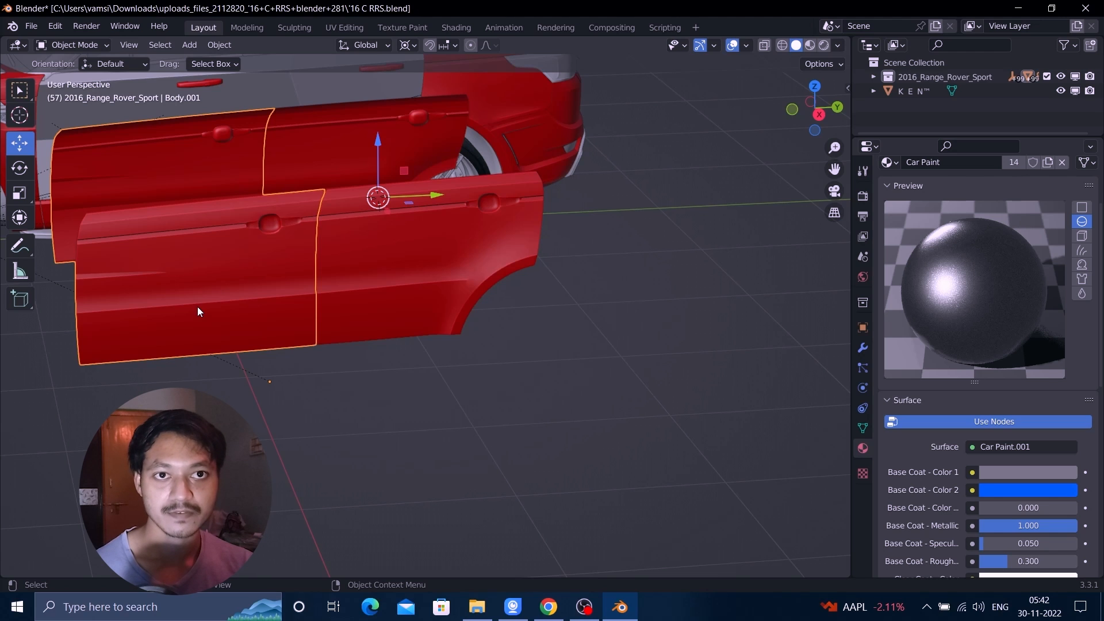
mouse_move(208, 283)
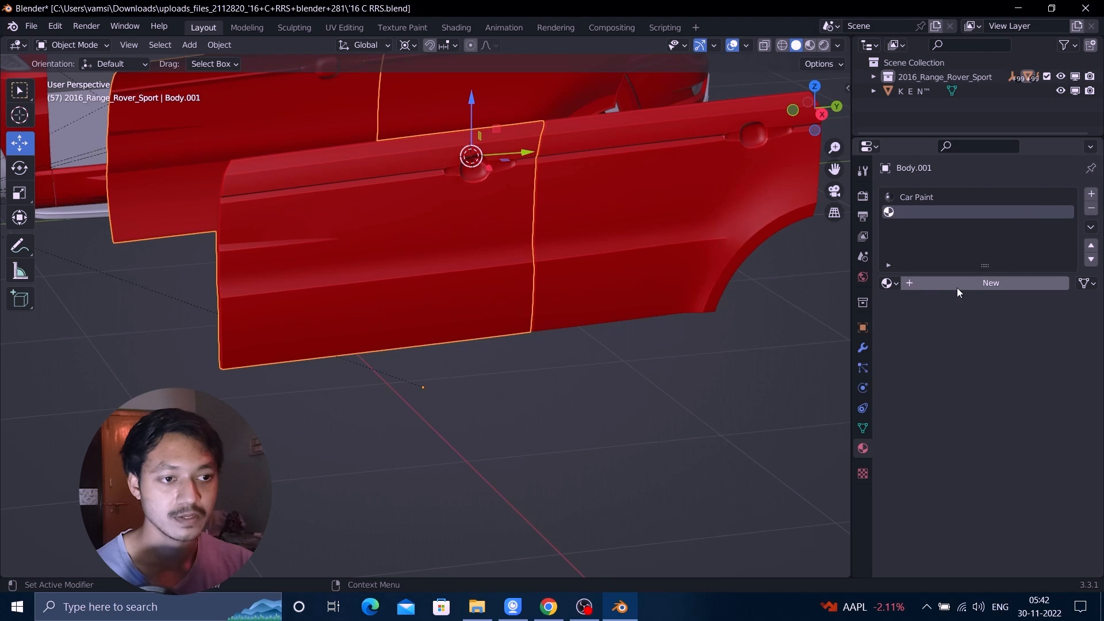
Create a new green-based 'Material' in the second slot and enter Edit Mode on the doors
left_click(990, 283)
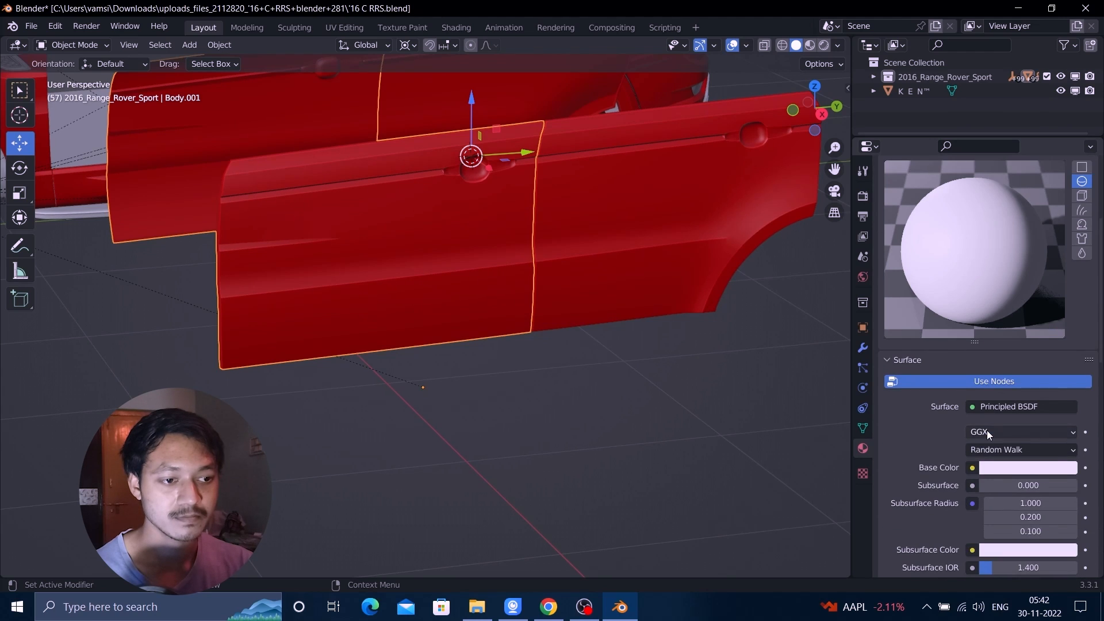
left_click(1028, 467)
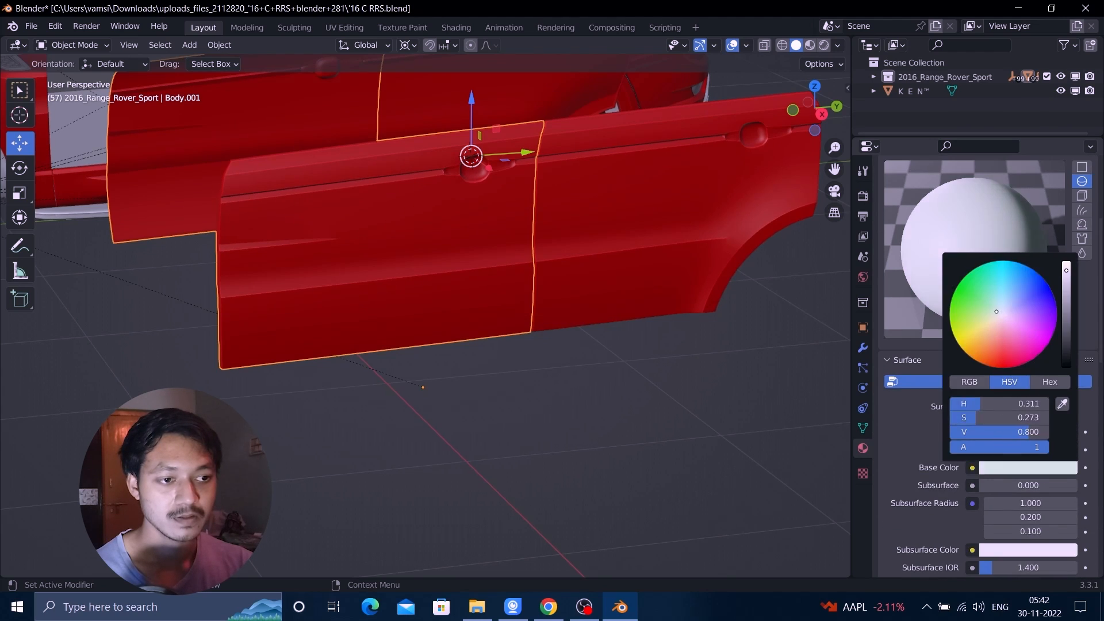
left_click(950, 315)
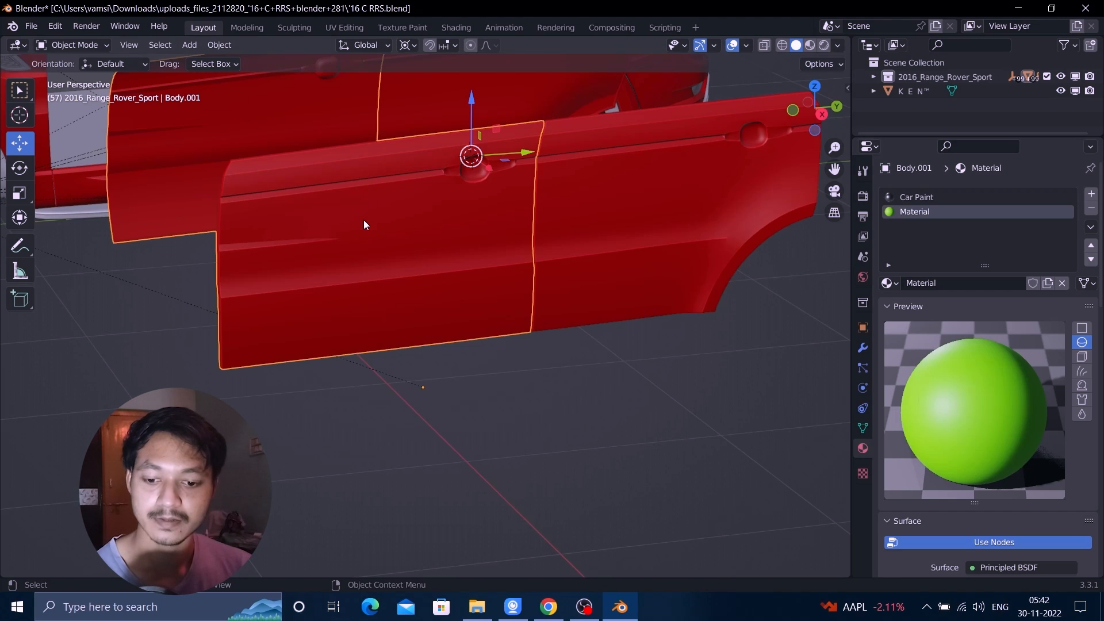
key("Tab")
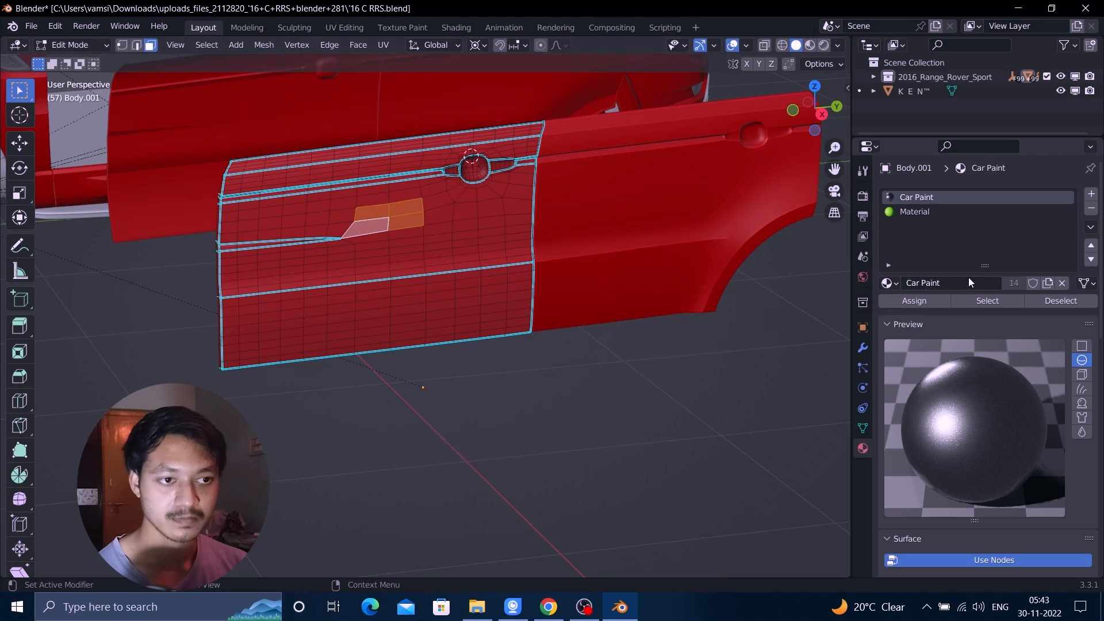
Assign the selected door-face patches to the green Material and return to Object Mode
left_click(915, 211)
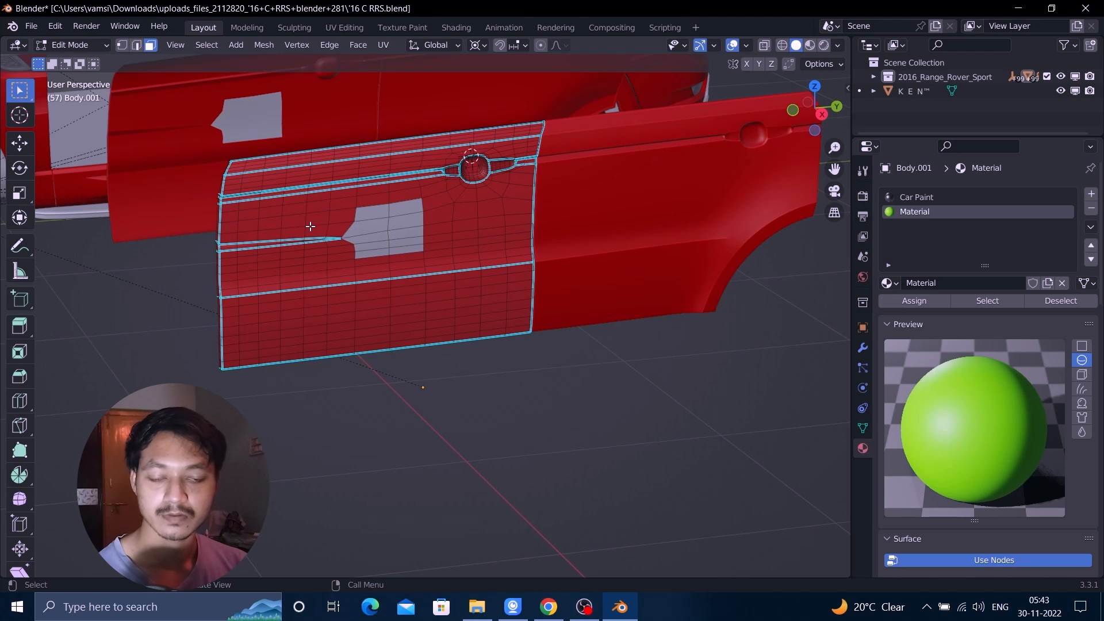
key("Tab")
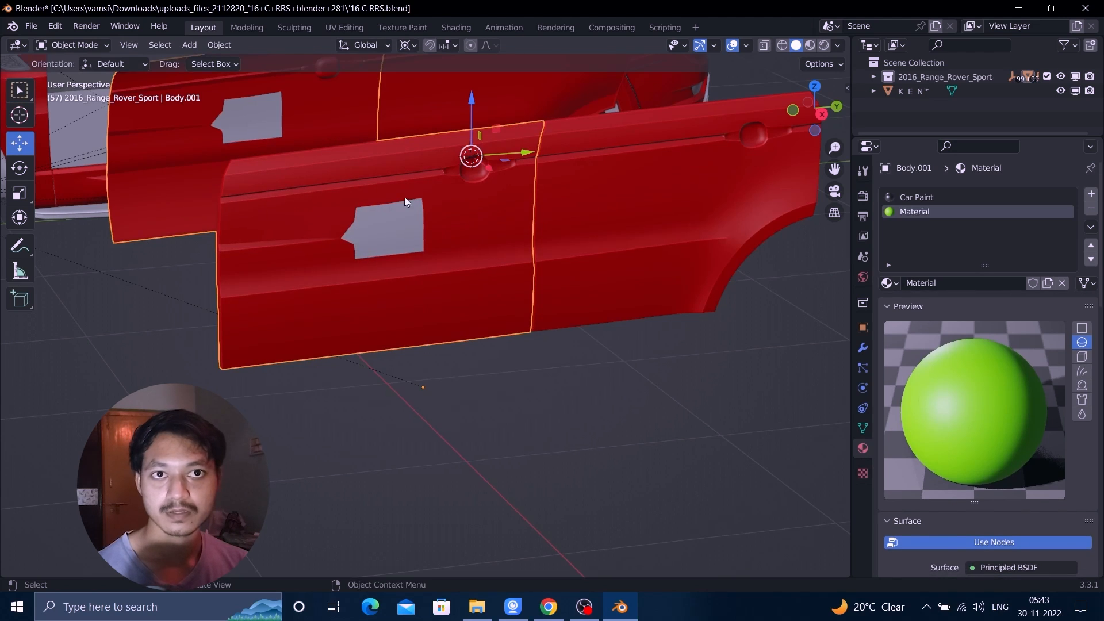
mouse_move(437, 235)
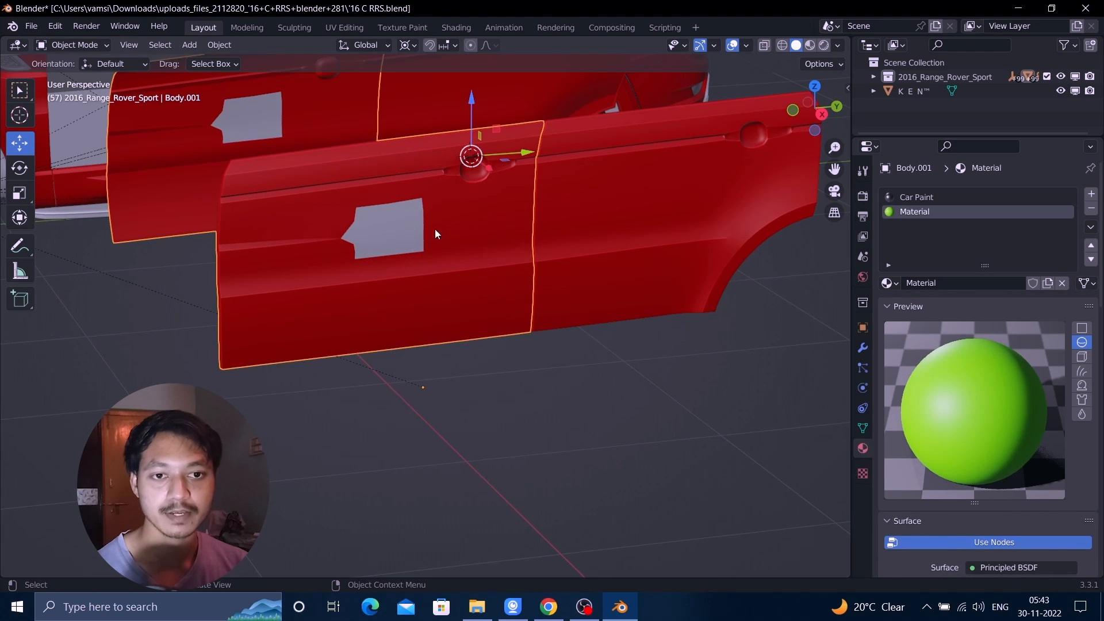
mouse_move(785, 58)
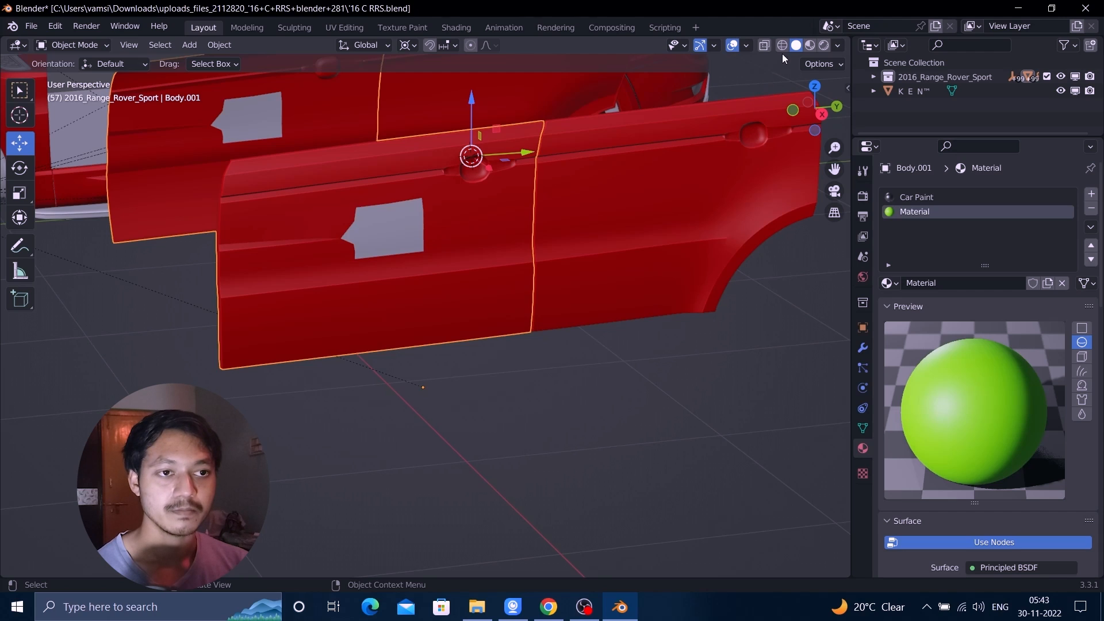
mouse_move(809, 46)
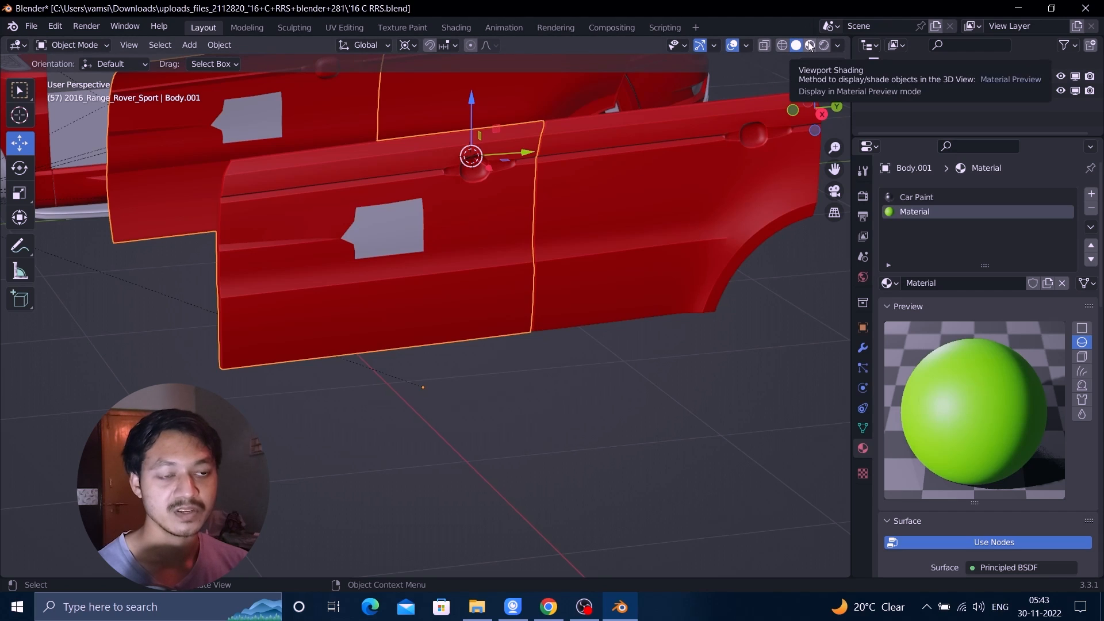
left_click(808, 46)
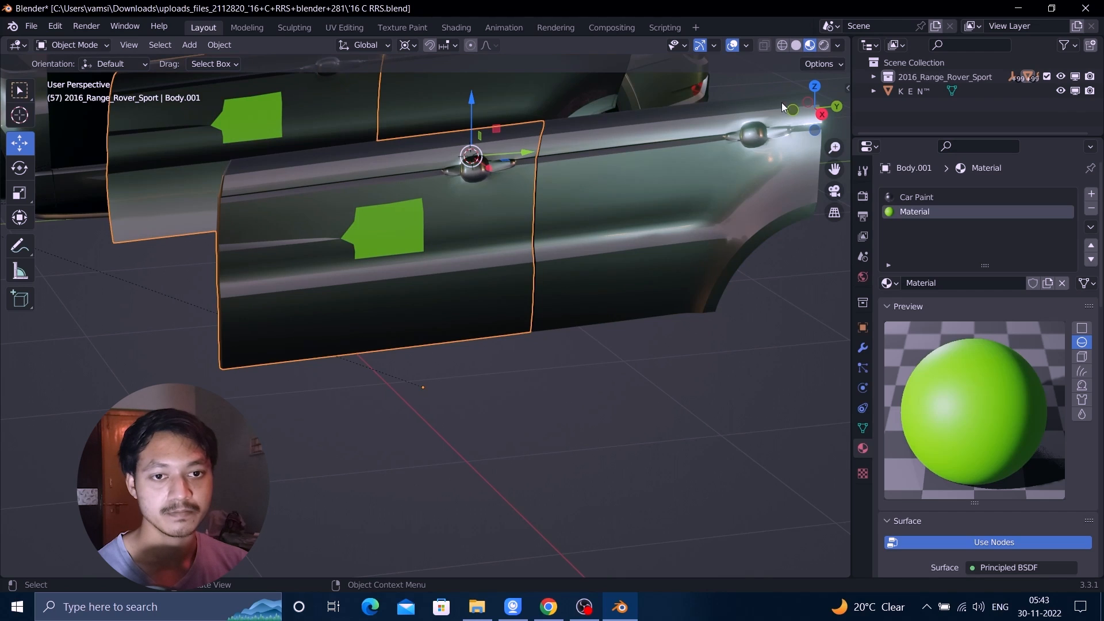
mouse_move(793, 46)
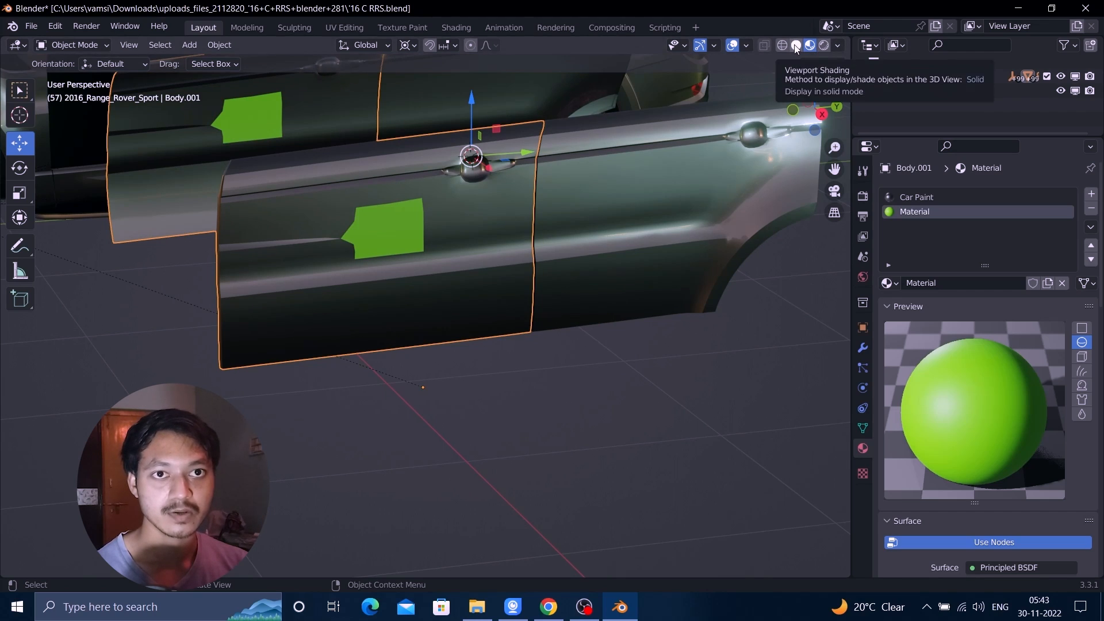
left_click(795, 46)
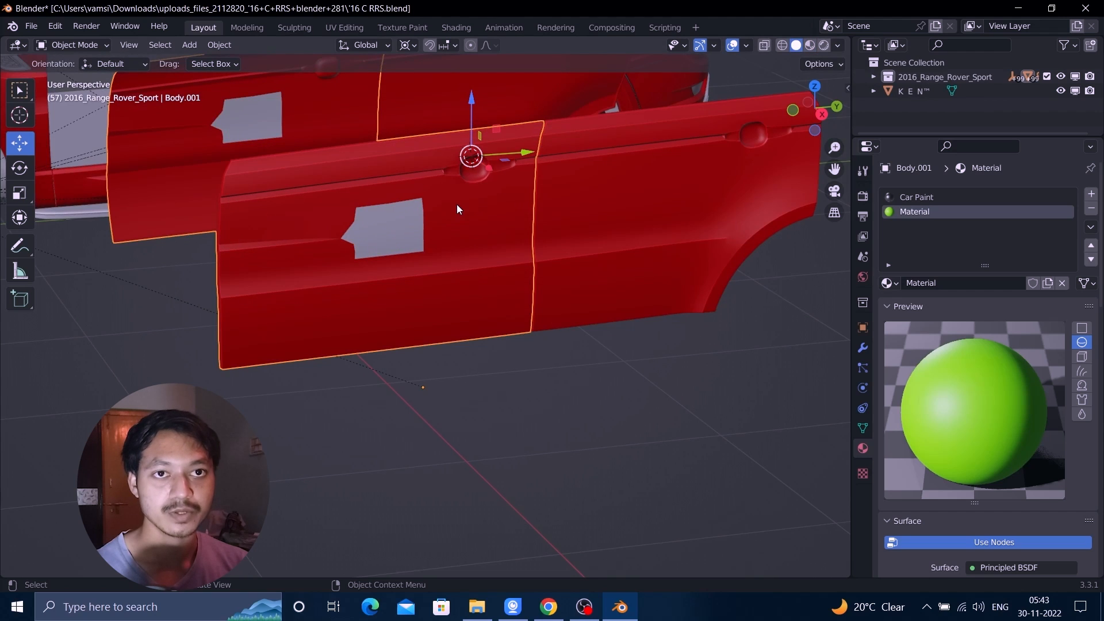
mouse_move(472, 234)
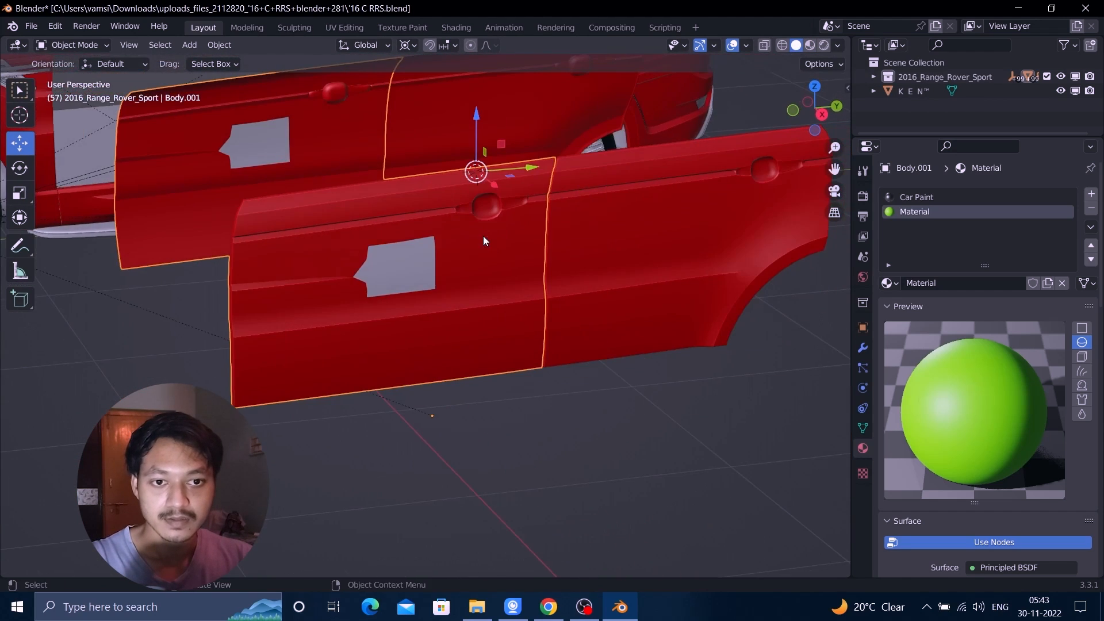
mouse_move(442, 245)
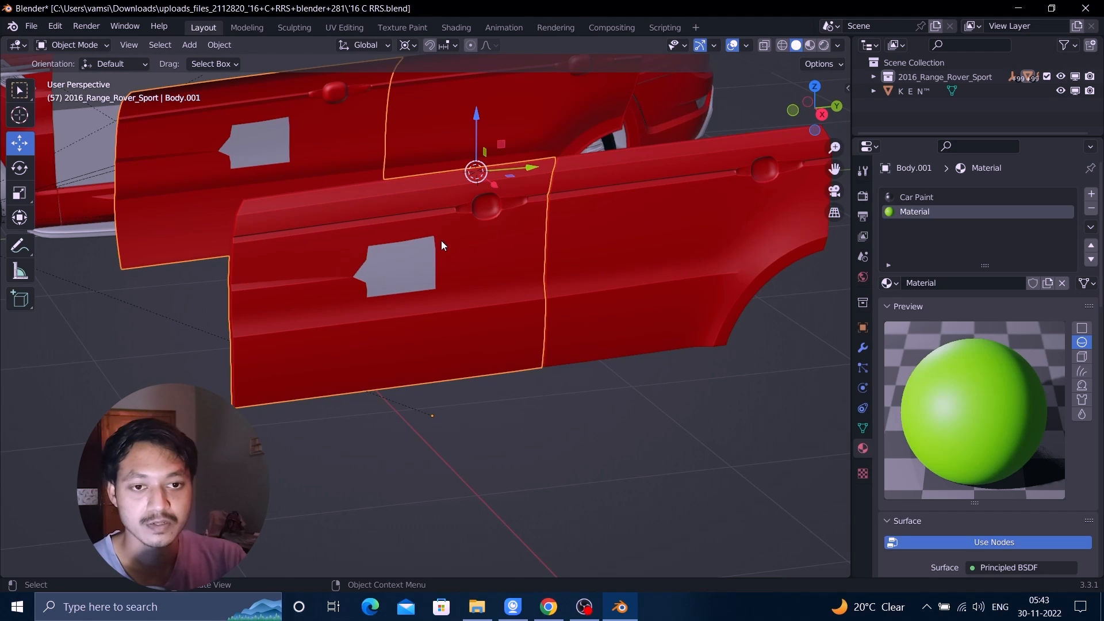
mouse_move(472, 263)
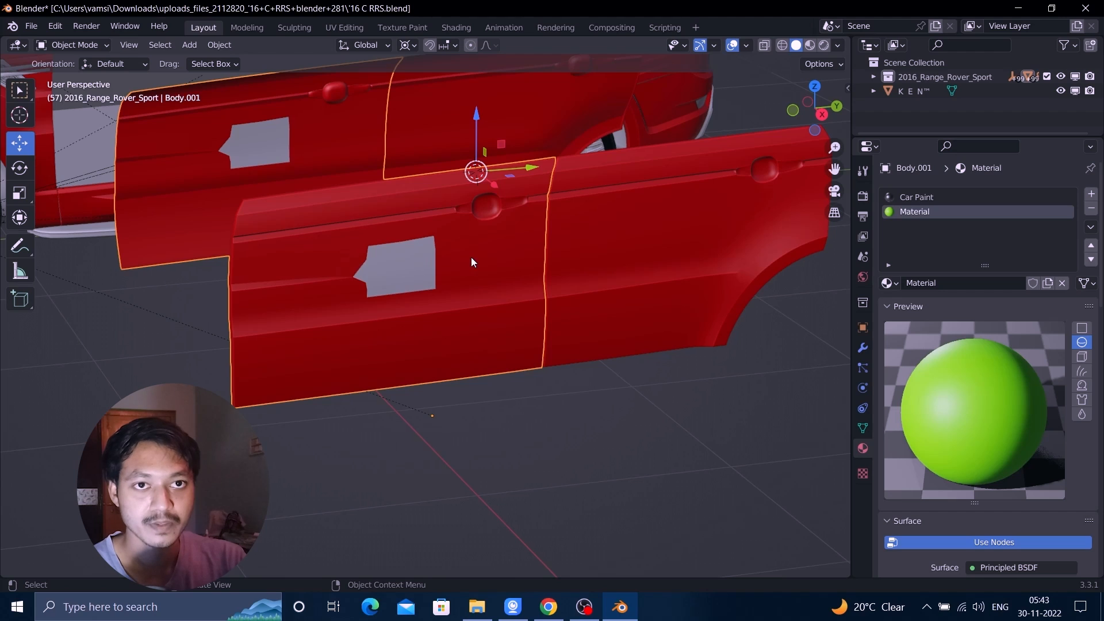
mouse_move(455, 227)
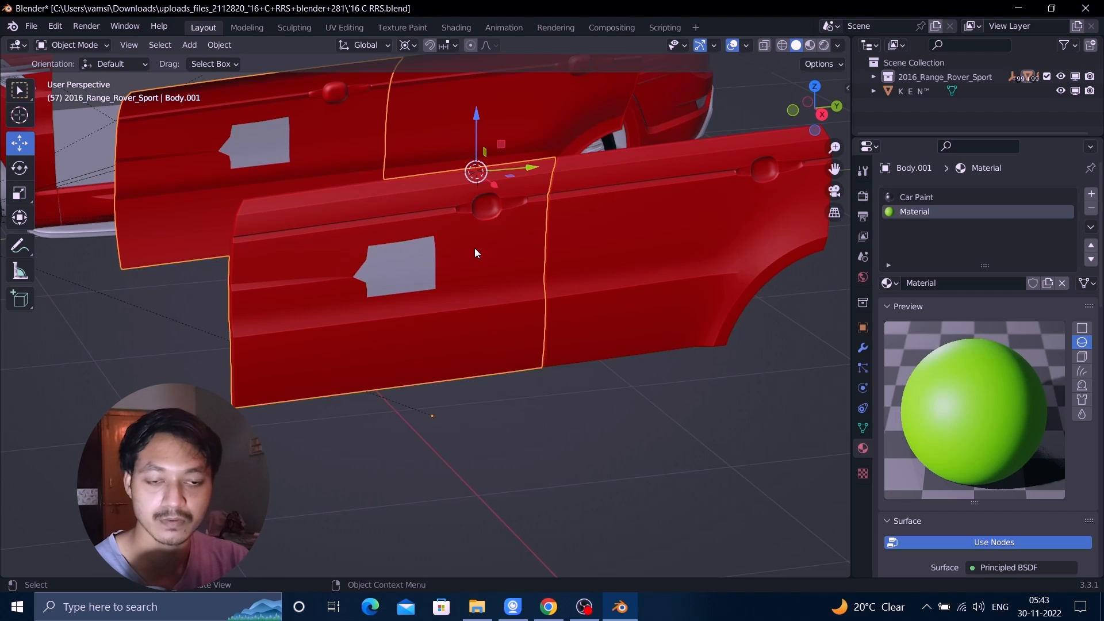
Separate the door panel mesh by material so the green patches leave the Car Paint panels
key("Tab")
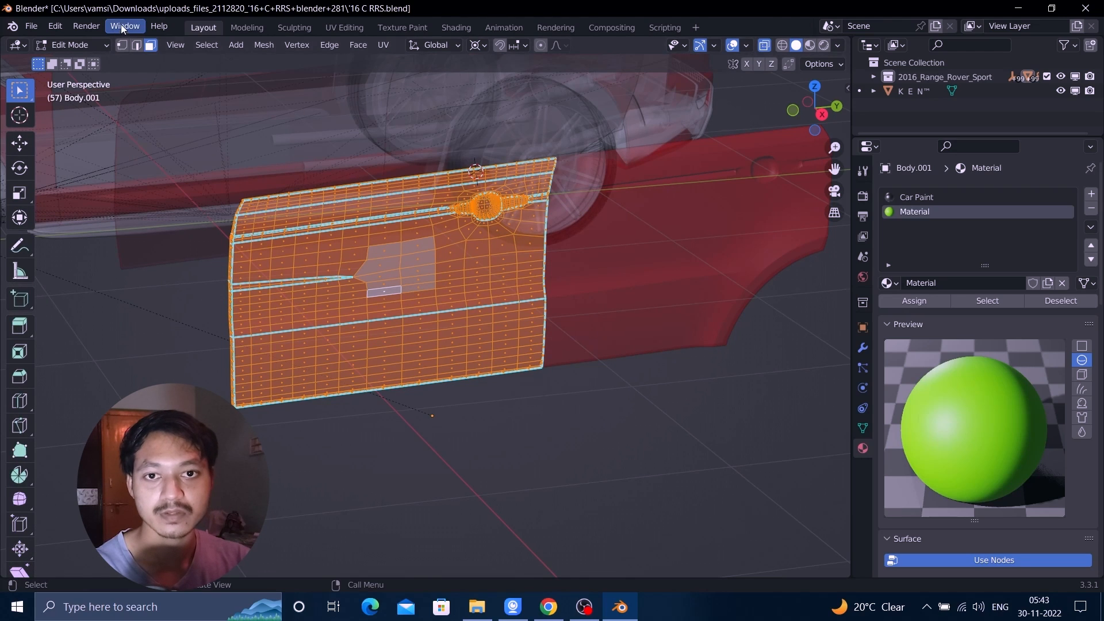
mouse_move(121, 44)
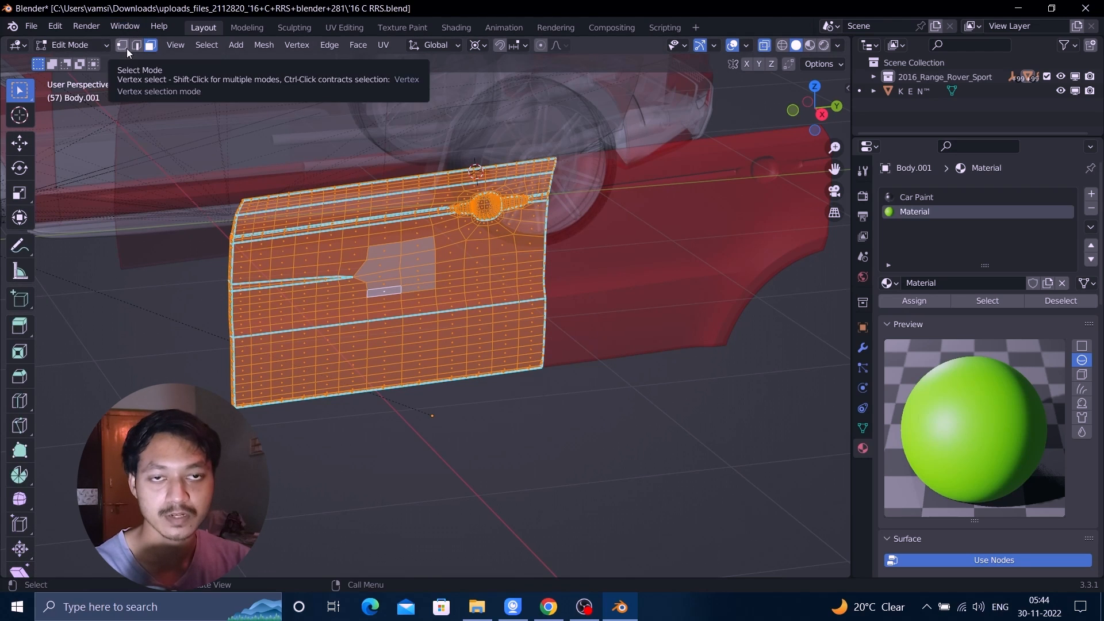
mouse_move(346, 88)
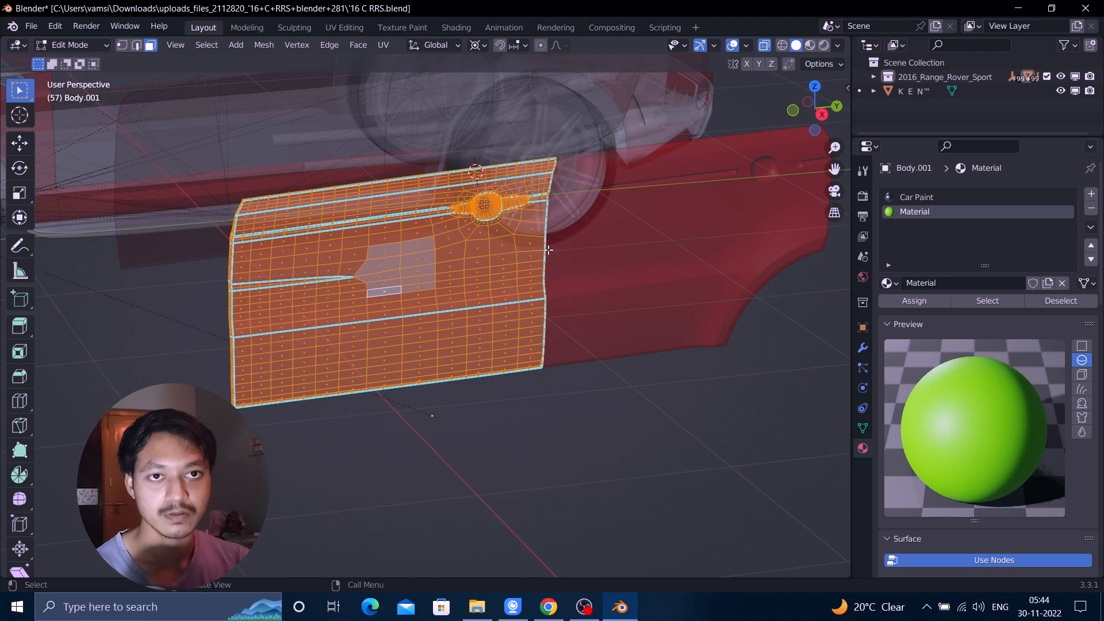
mouse_move(511, 216)
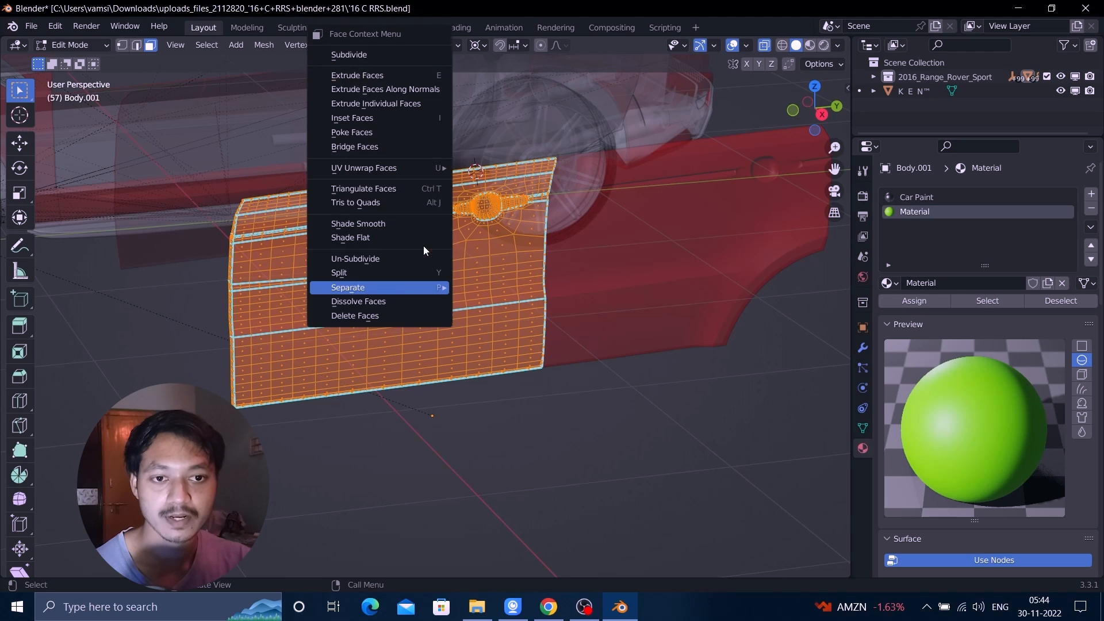
mouse_move(436, 296)
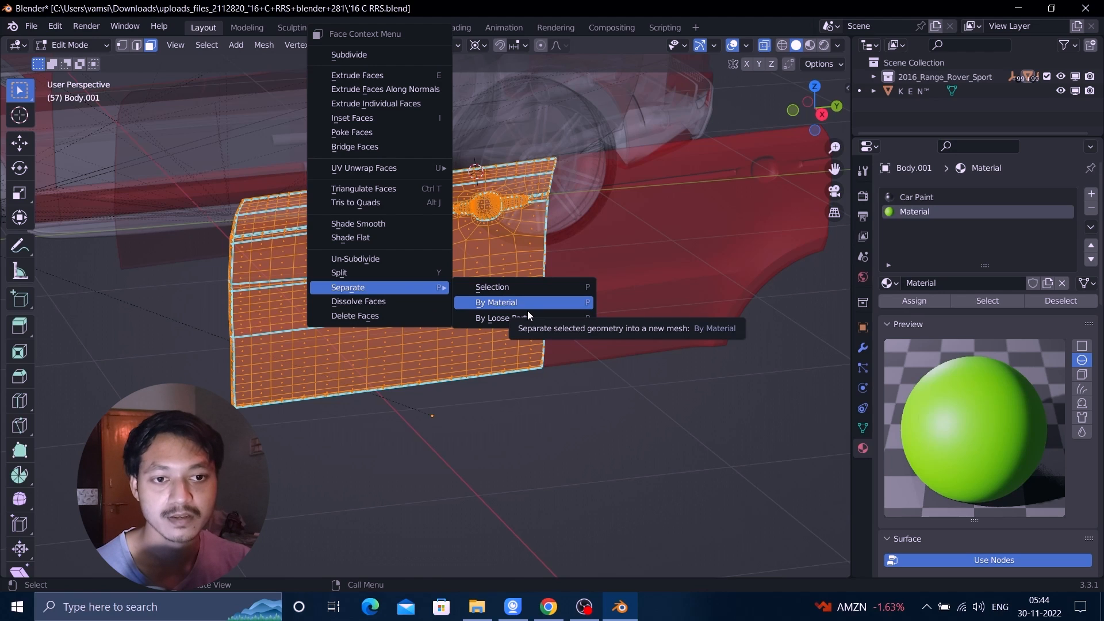
left_click(495, 303)
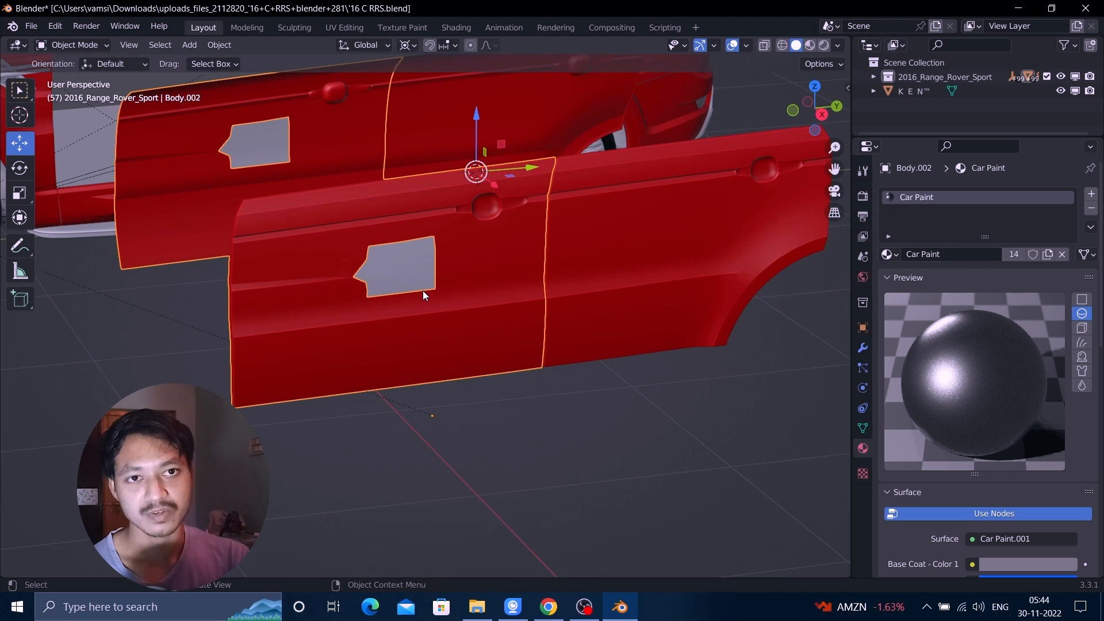
mouse_move(459, 257)
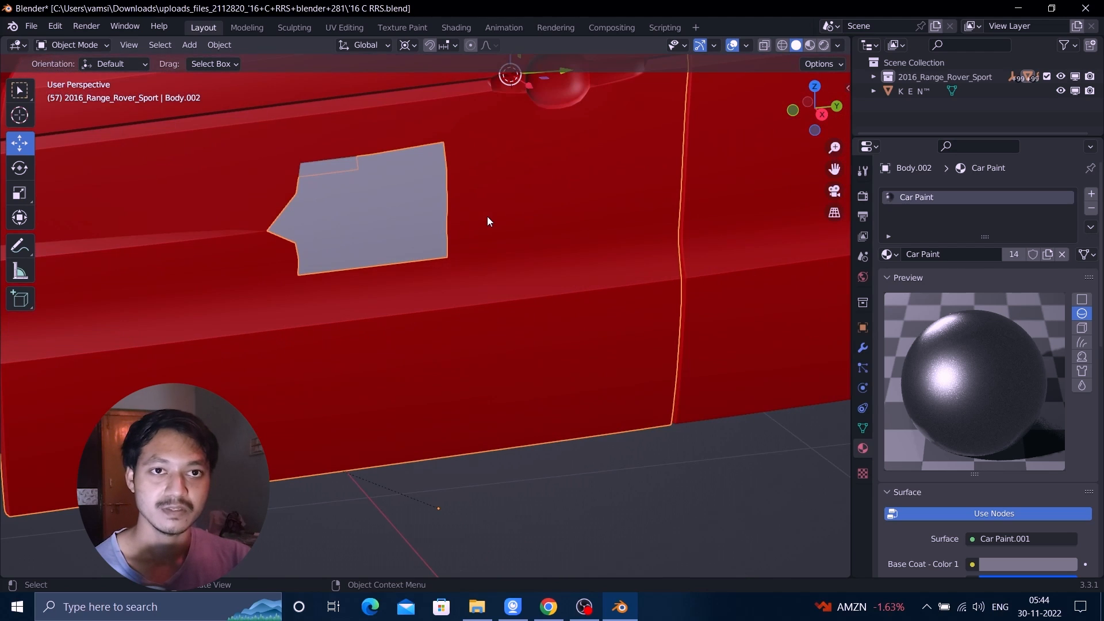
mouse_move(522, 175)
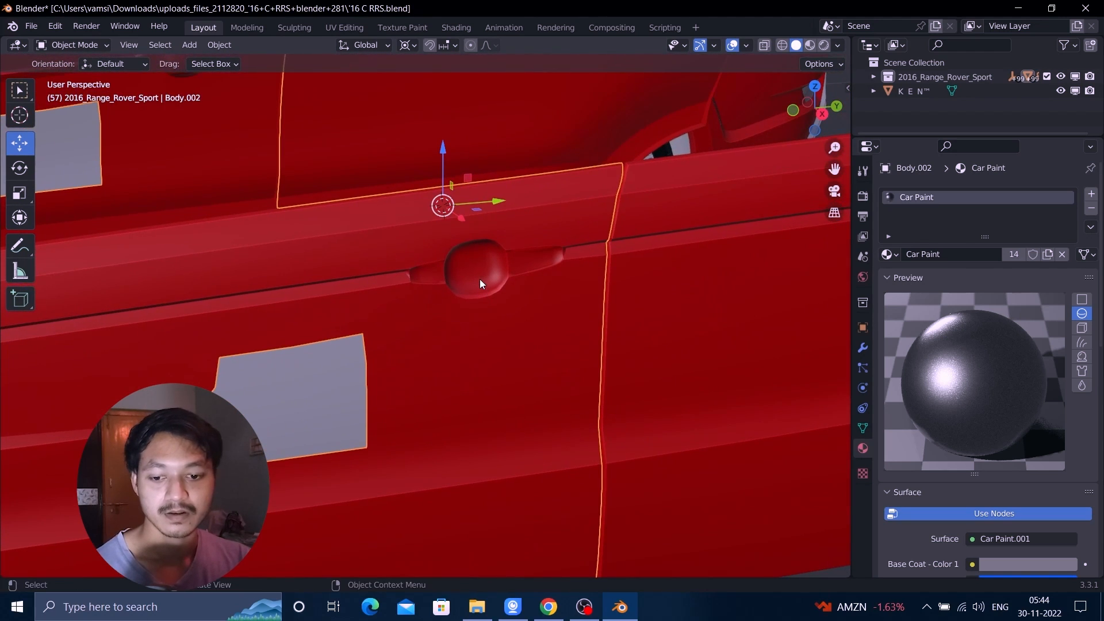
Separate the selected front door handle faces from Body.002 into their own object
key("Tab")
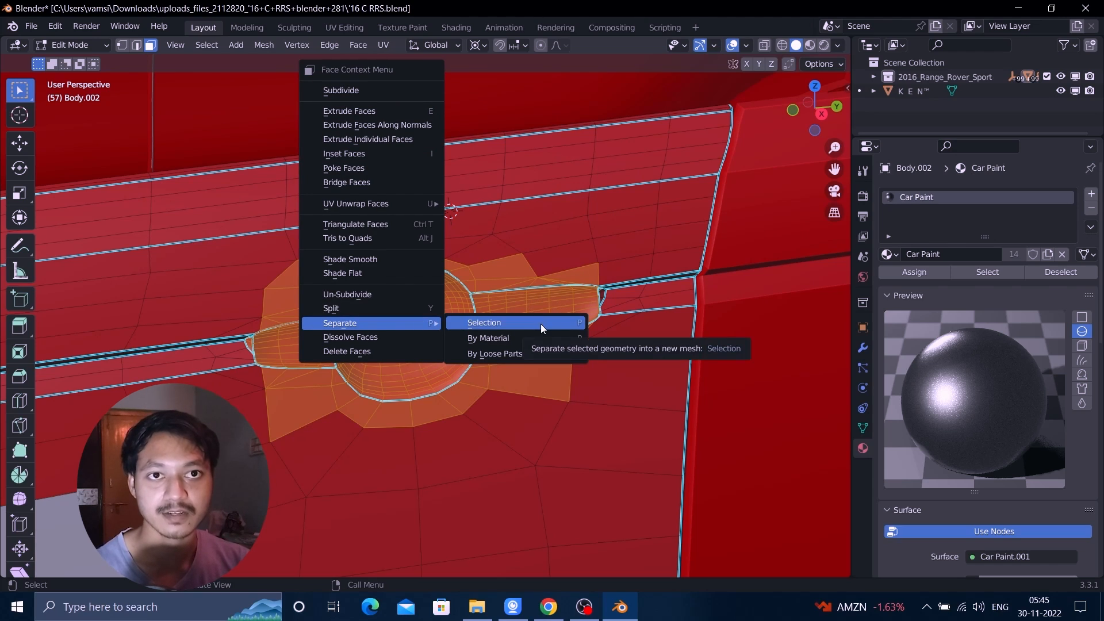
left_click(484, 322)
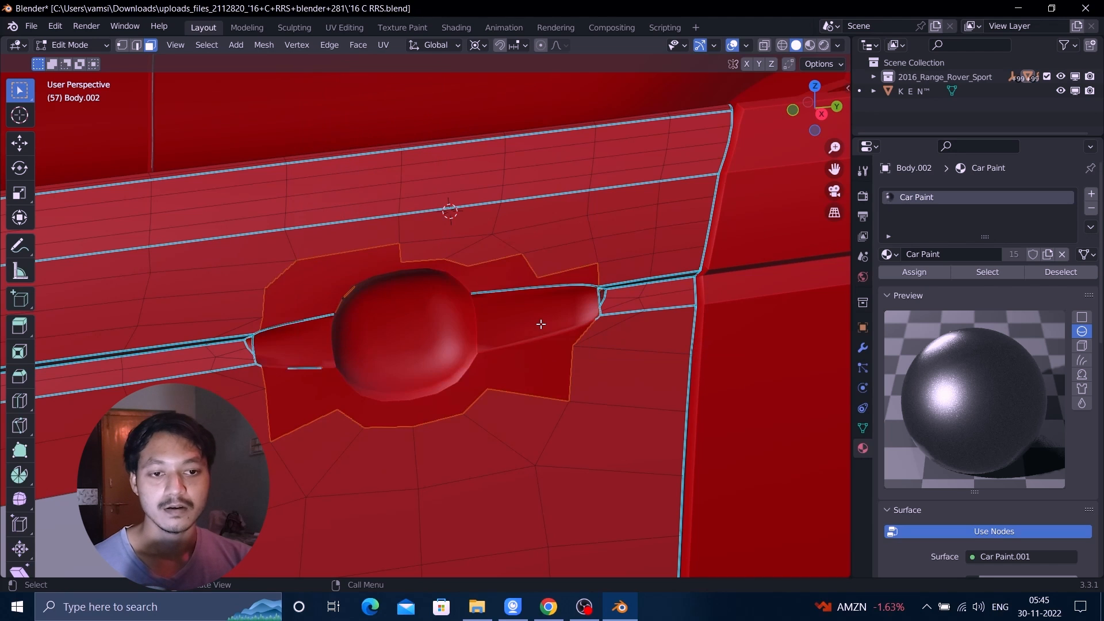